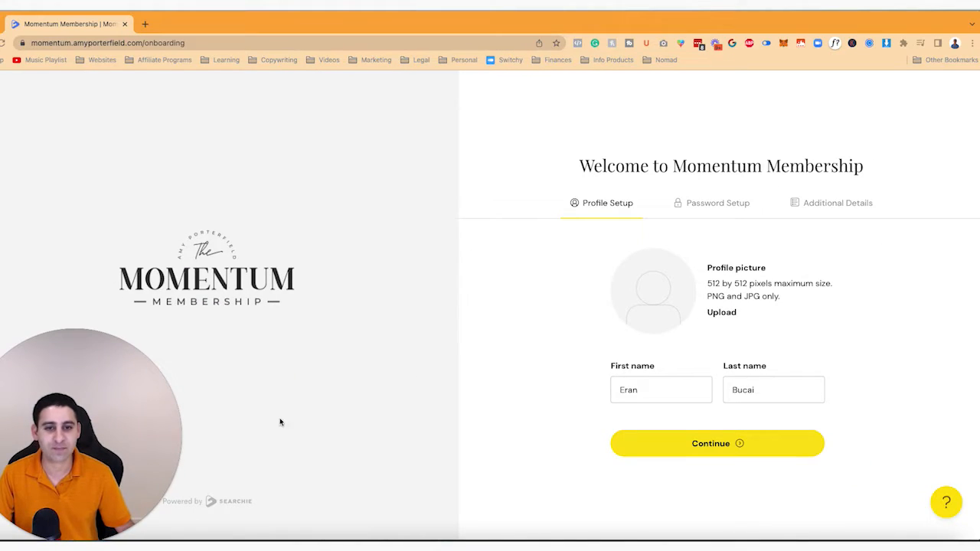
mouse_move(404, 325)
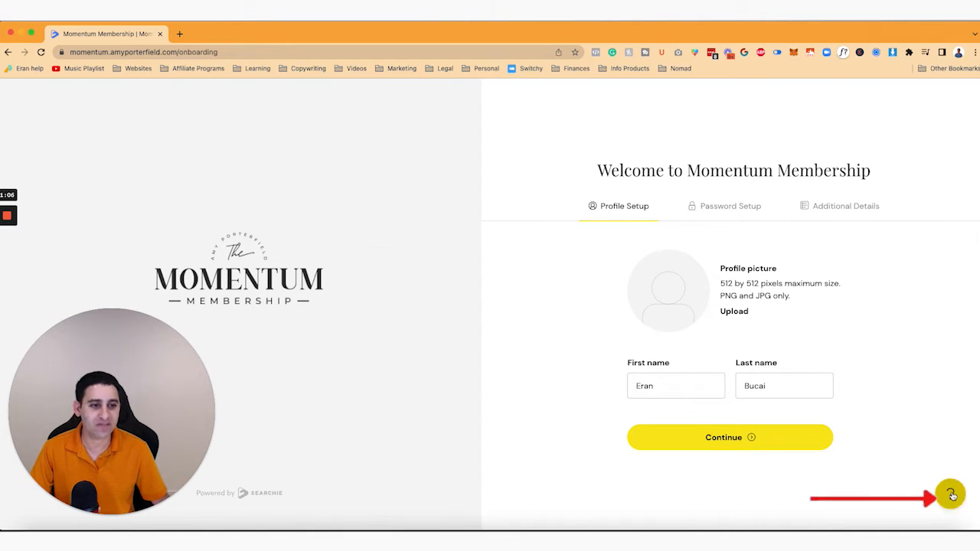
- Browse the help panel, switching between asking a question and the FAQs
left_click(951, 493)
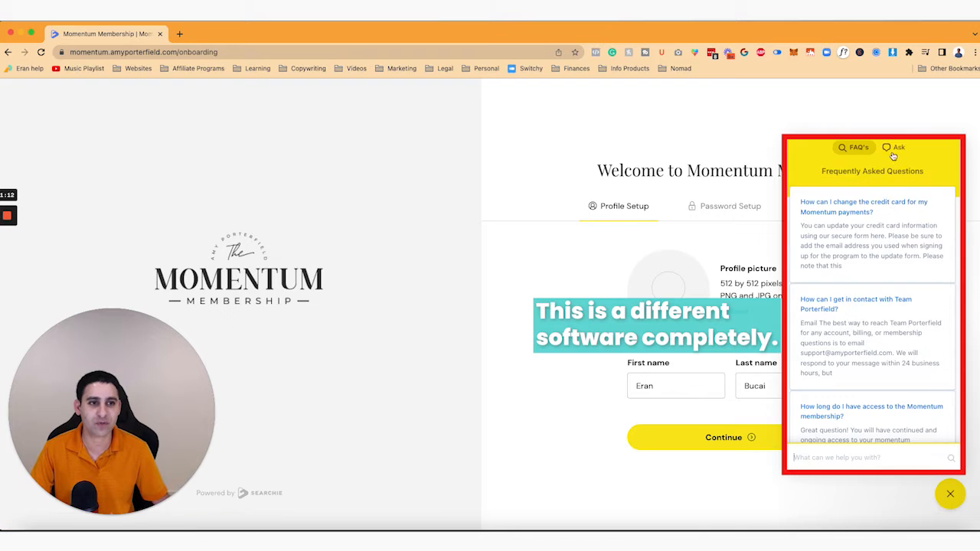
left_click(854, 147)
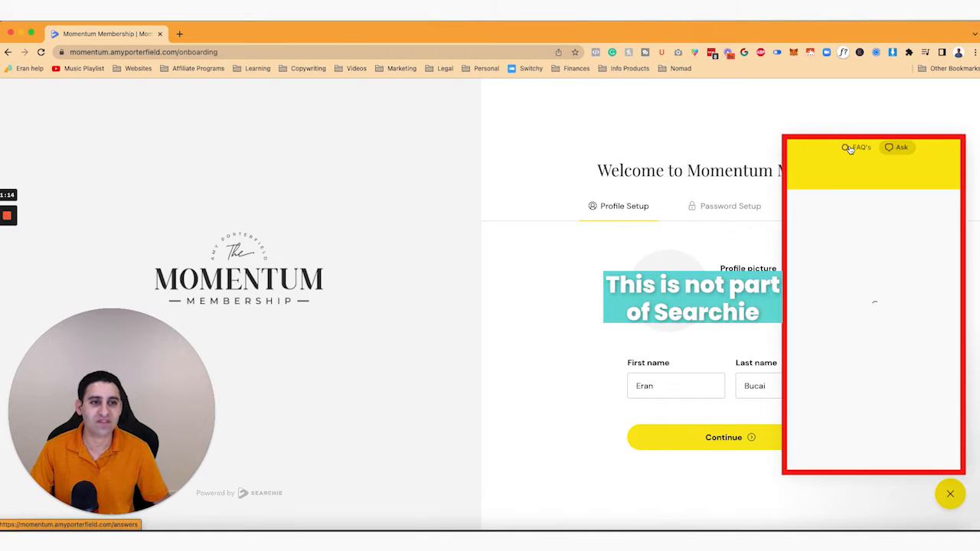
left_click(896, 147)
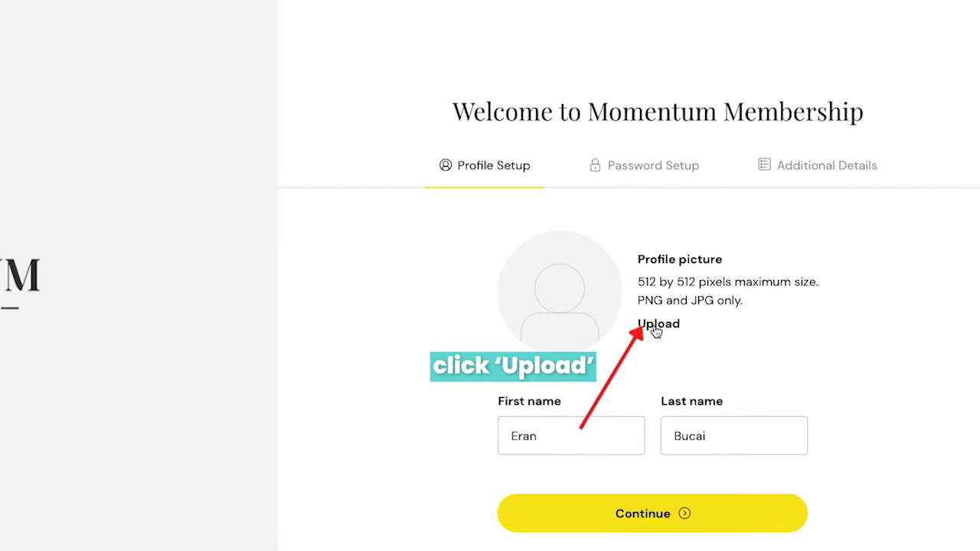
- Search the file dialog for 'circle' and upload that circular image as profile picture
left_click(656, 324)
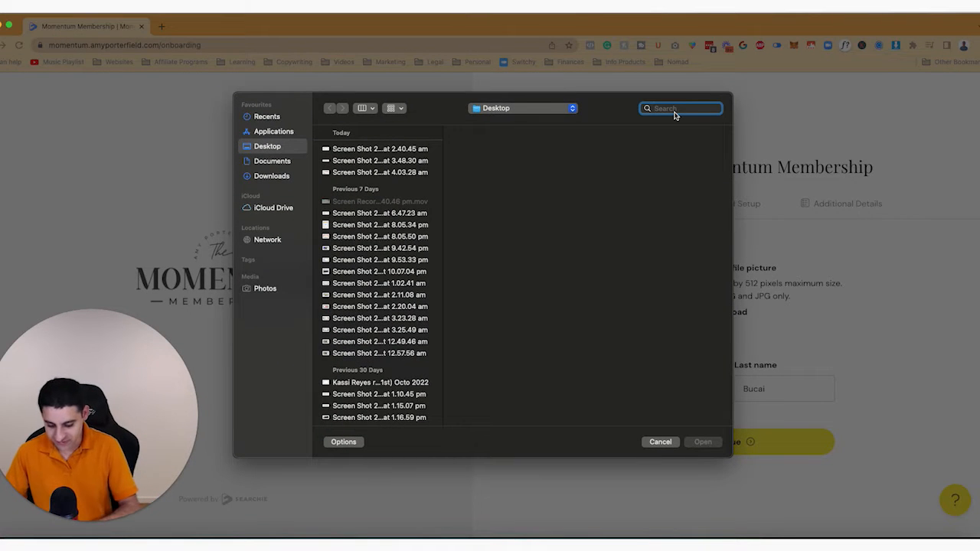
type("circle")
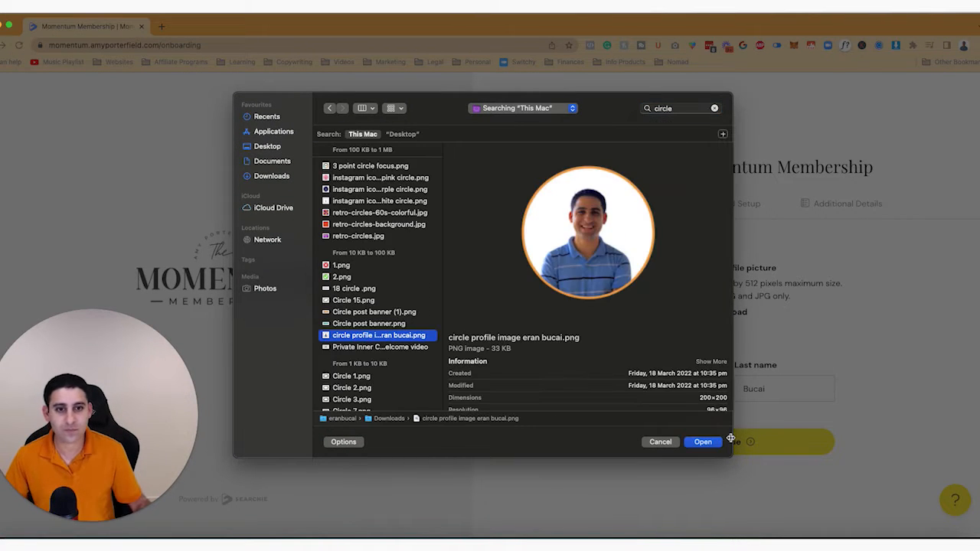
left_click(659, 441)
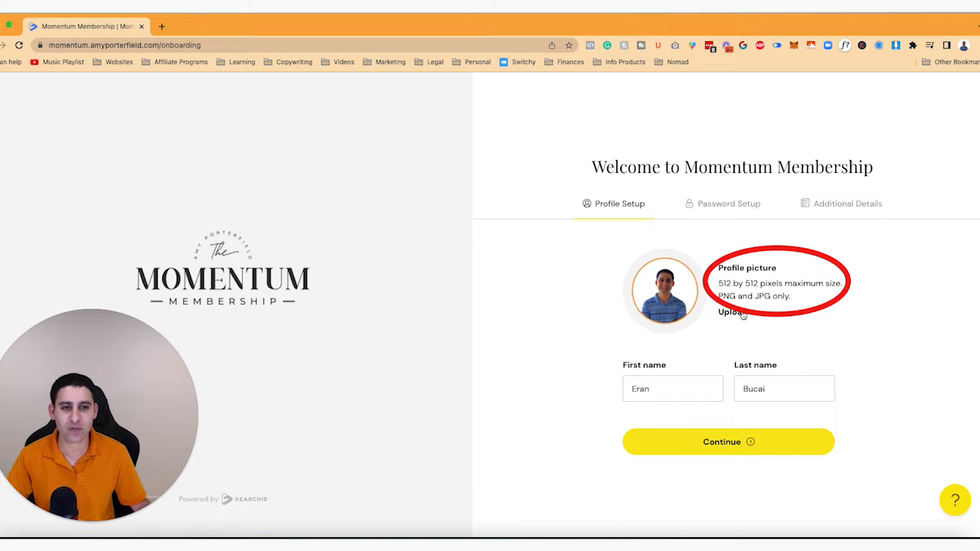
- Replace the picture with the island portrait photo found by searching 'fij'
left_click(730, 312)
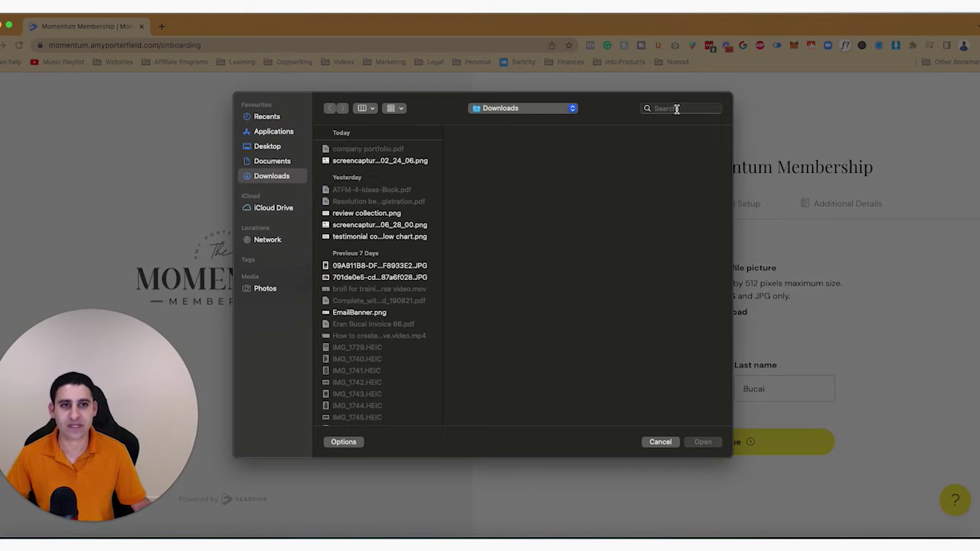
type("fiji")
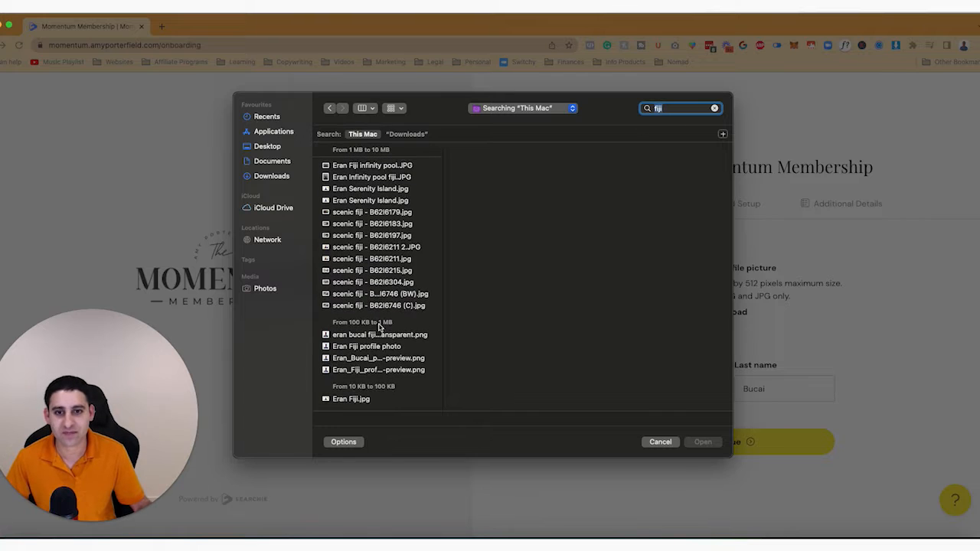
left_click(366, 345)
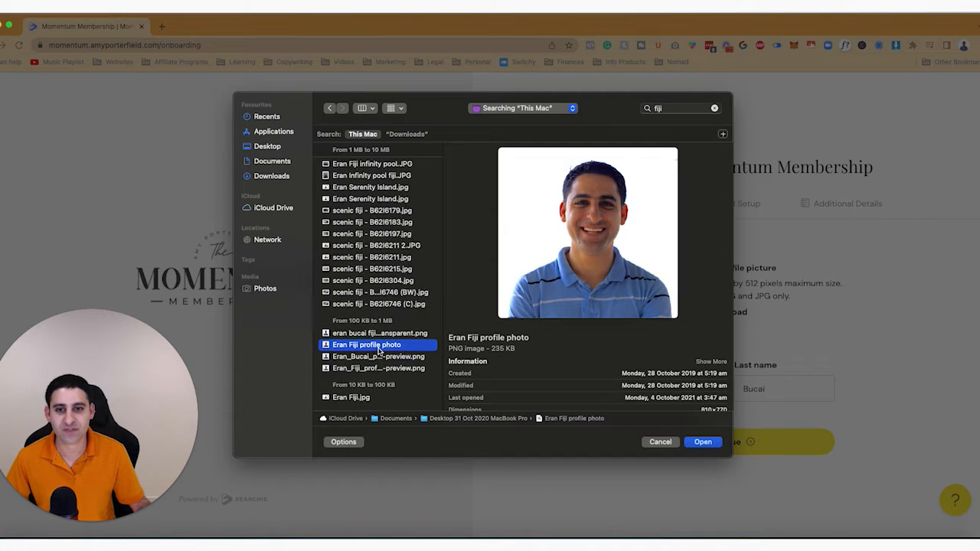
left_click(375, 306)
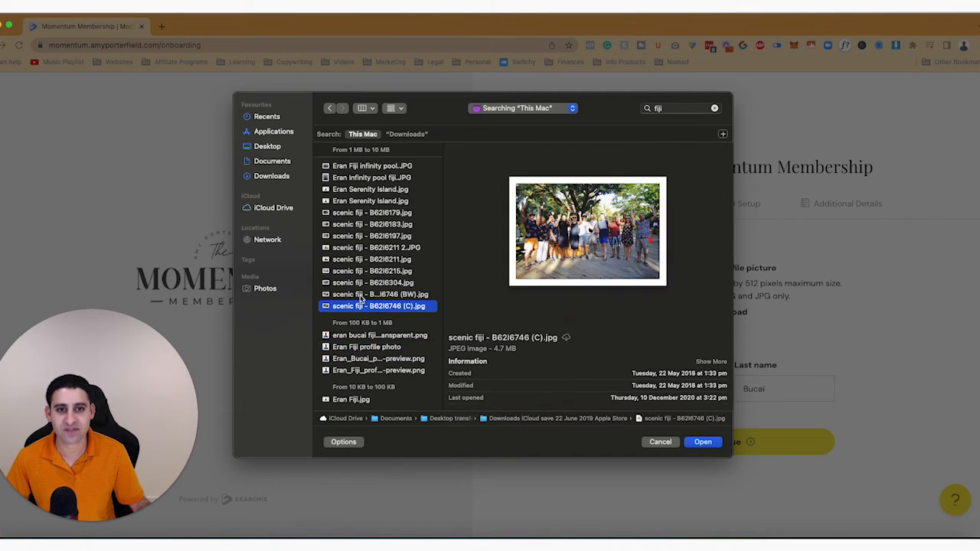
left_click(369, 188)
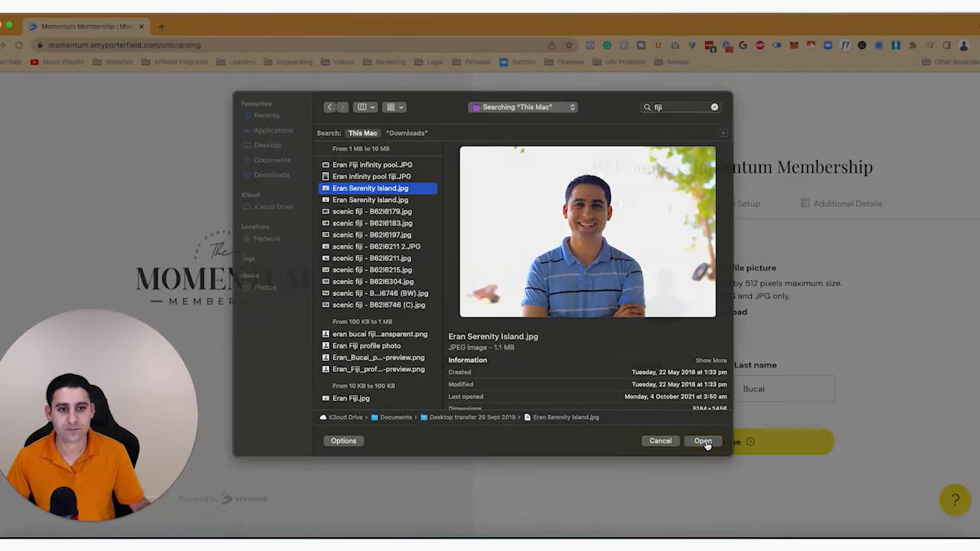
left_click(702, 441)
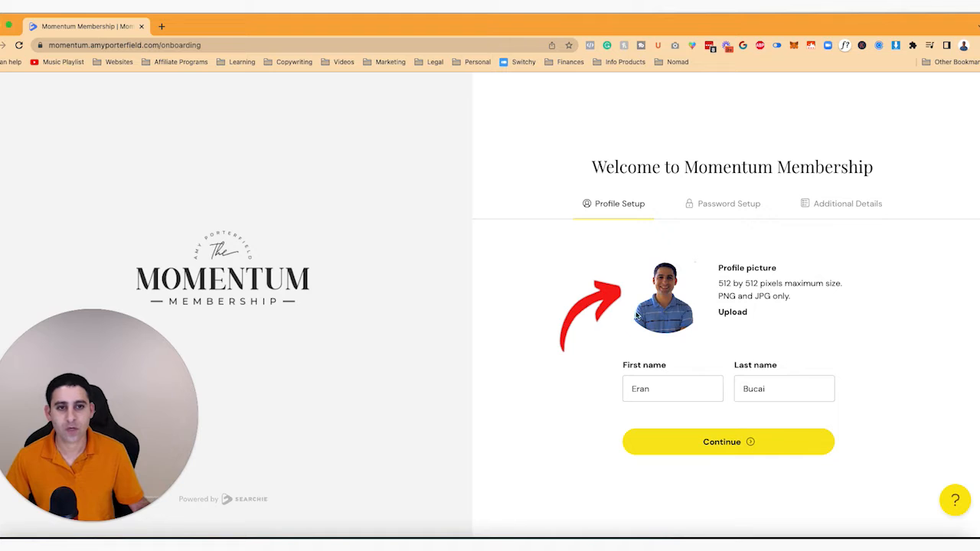
mouse_move(666, 289)
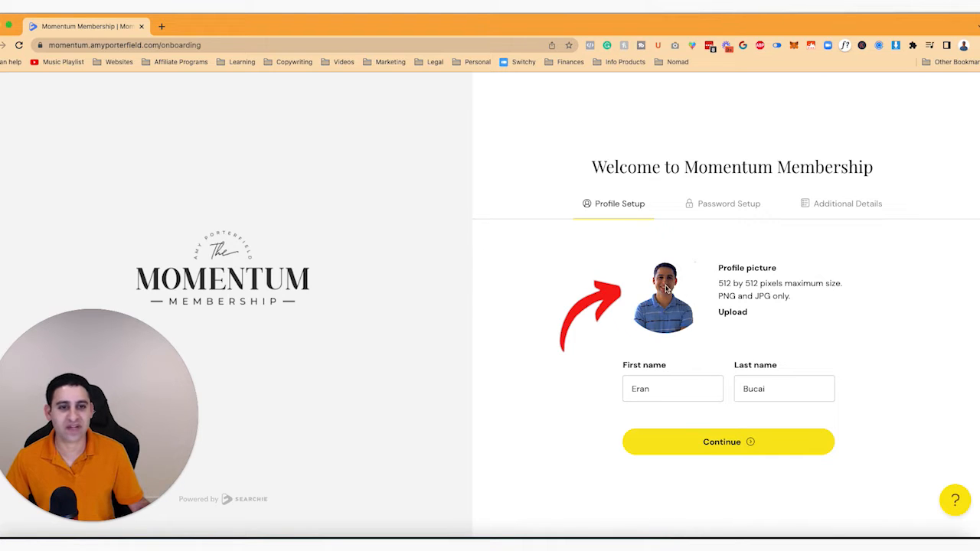
- Check the first and last name entries and continue to the password step
left_click(672, 388)
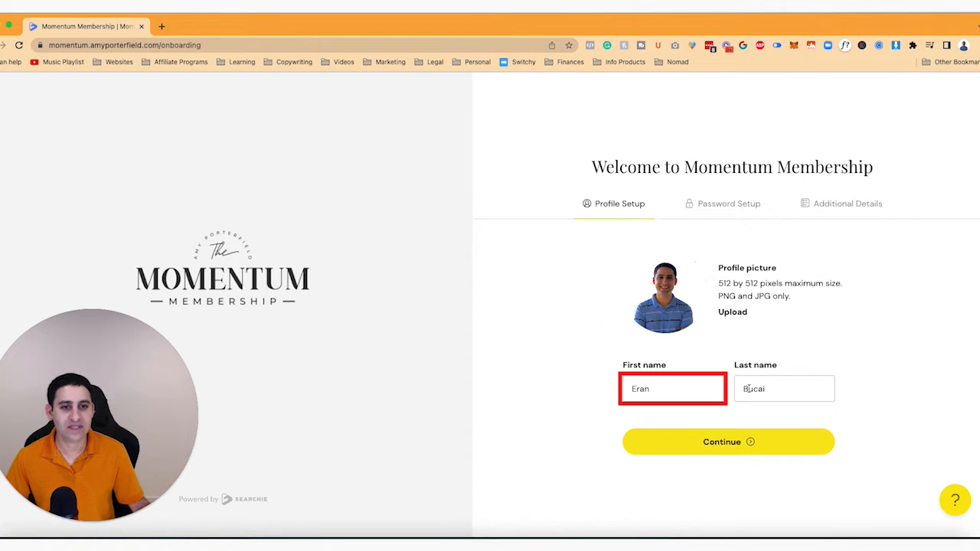
left_click(784, 388)
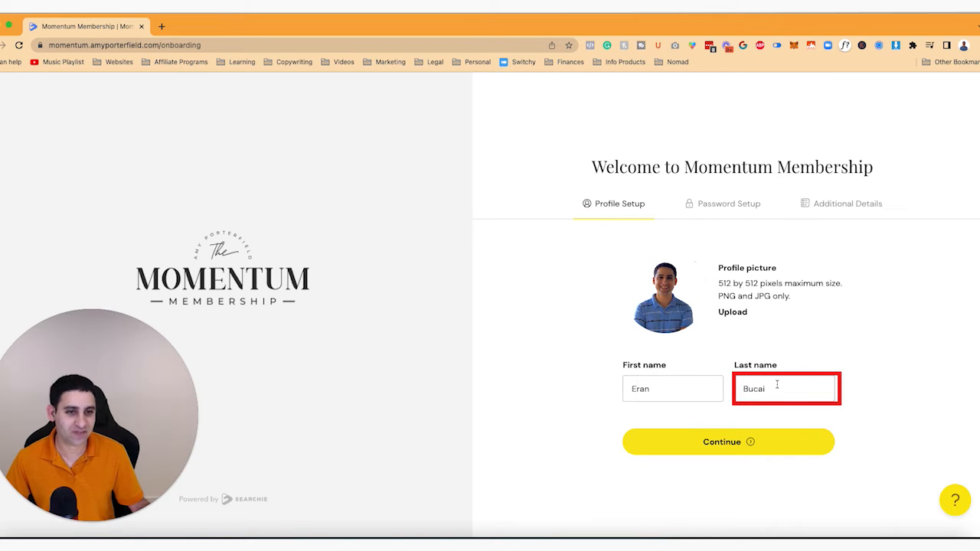
left_click(727, 442)
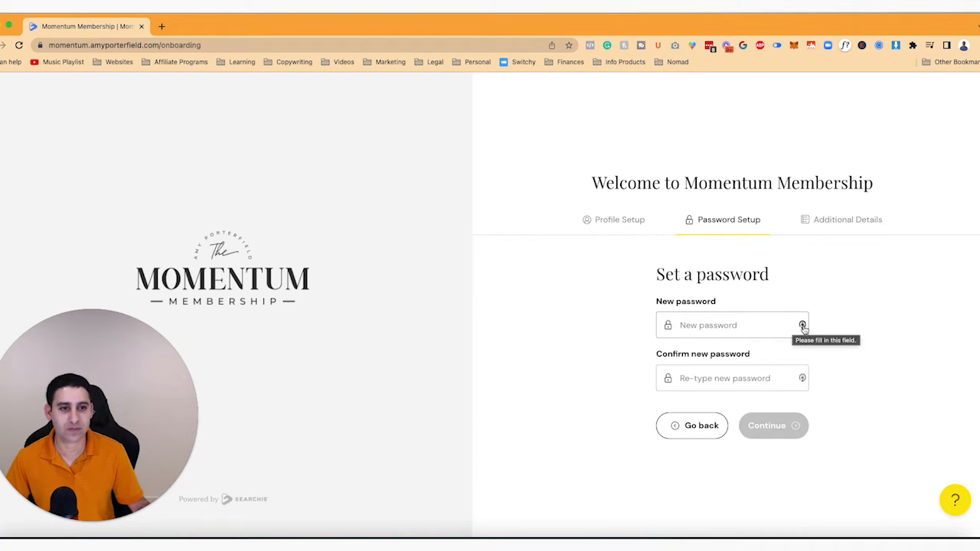
- Fill both password fields with a LastPass-generated strong password and submit
left_click(802, 325)
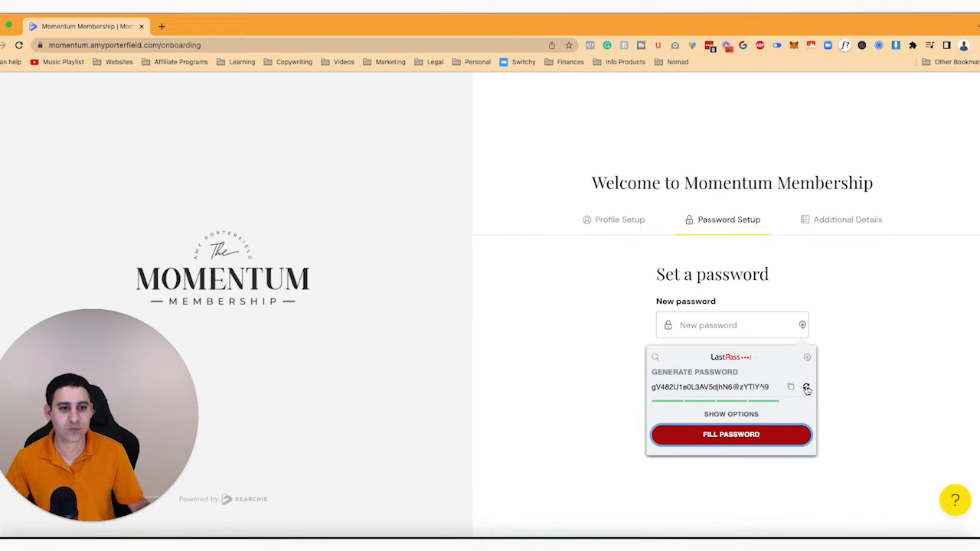
left_click(791, 386)
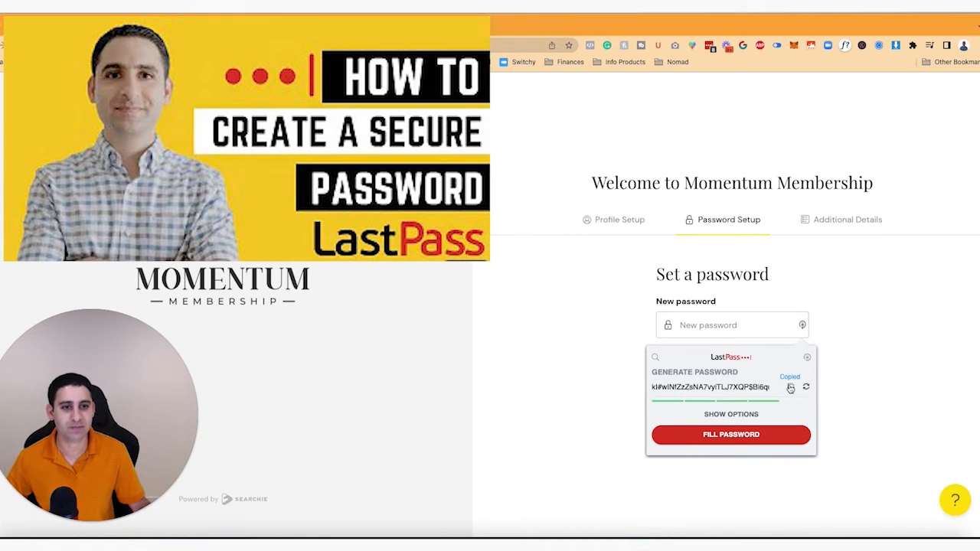
left_click(730, 434)
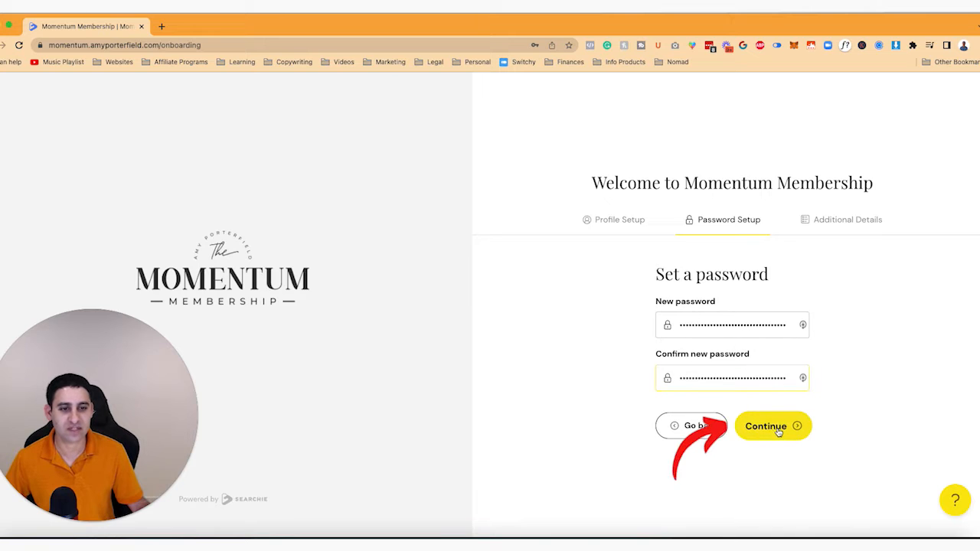
left_click(766, 426)
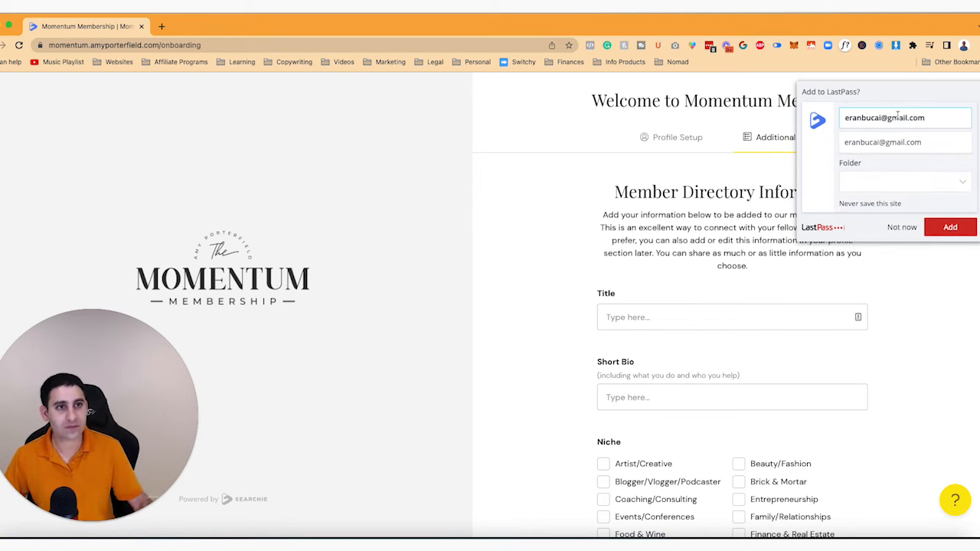
- Enter title 'Online Entrepreneur' and a bio about making launch tech less overwhelming
left_click(950, 227)
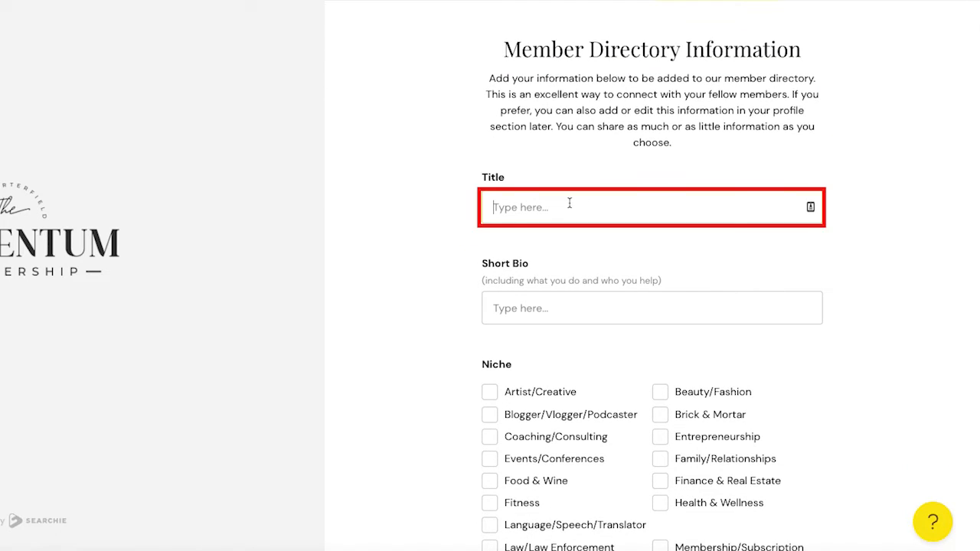
type("Online Entrepreneur")
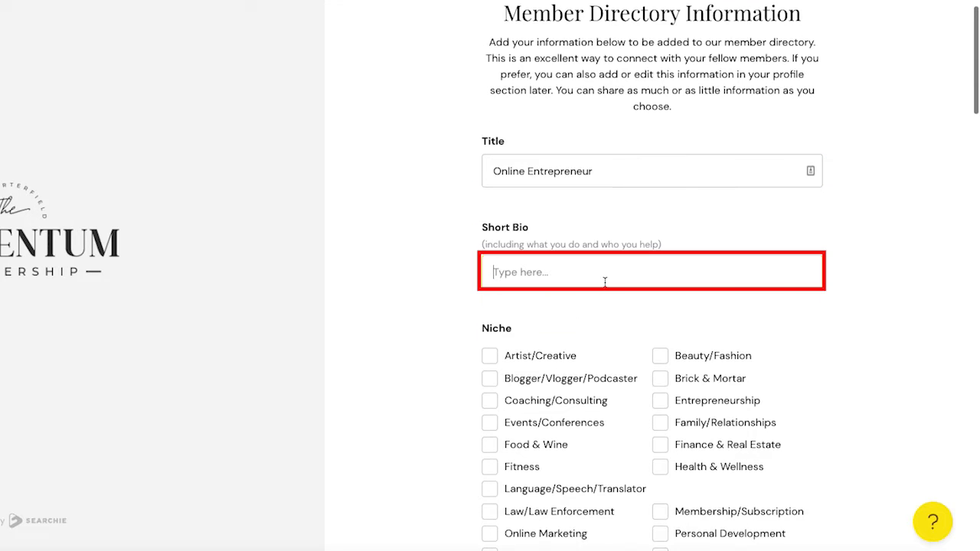
type("I help")
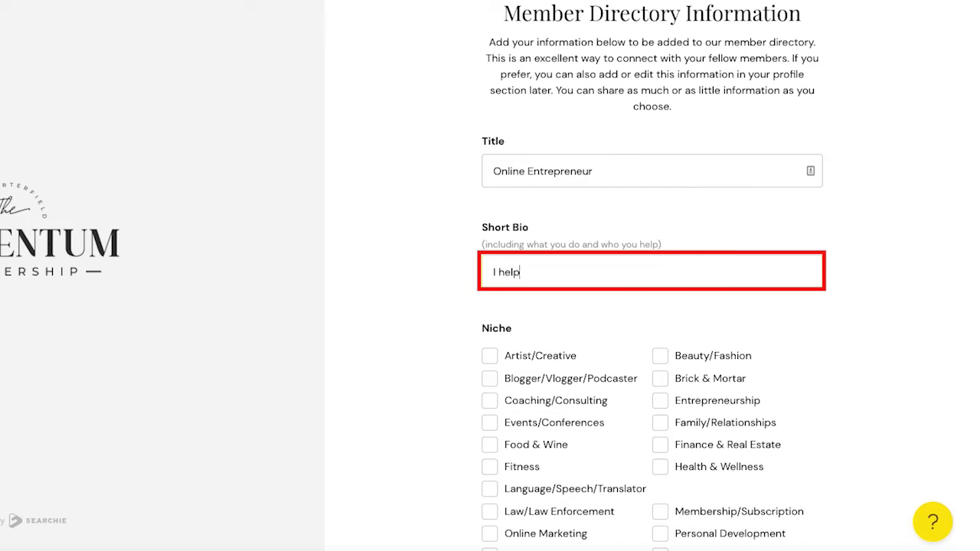
type("people with the")
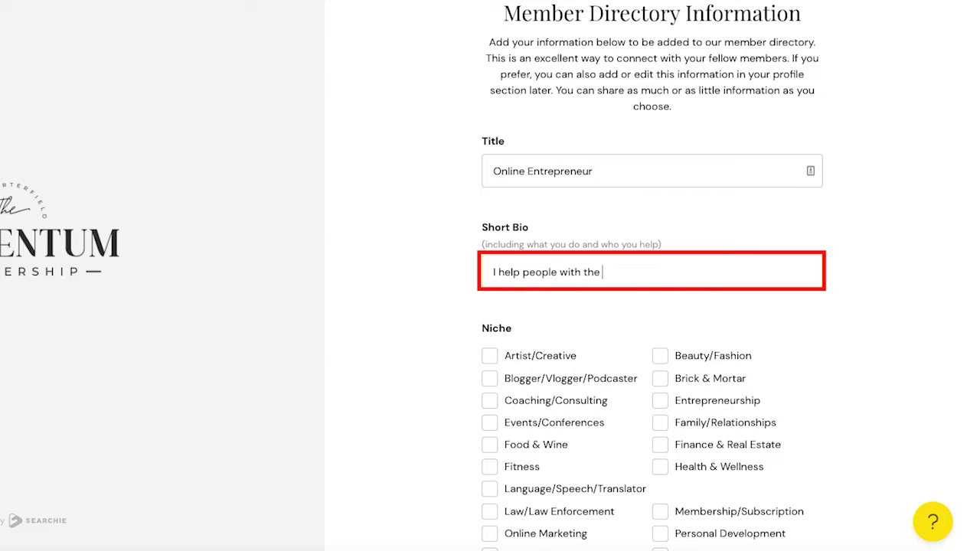
type("tech side of lau")
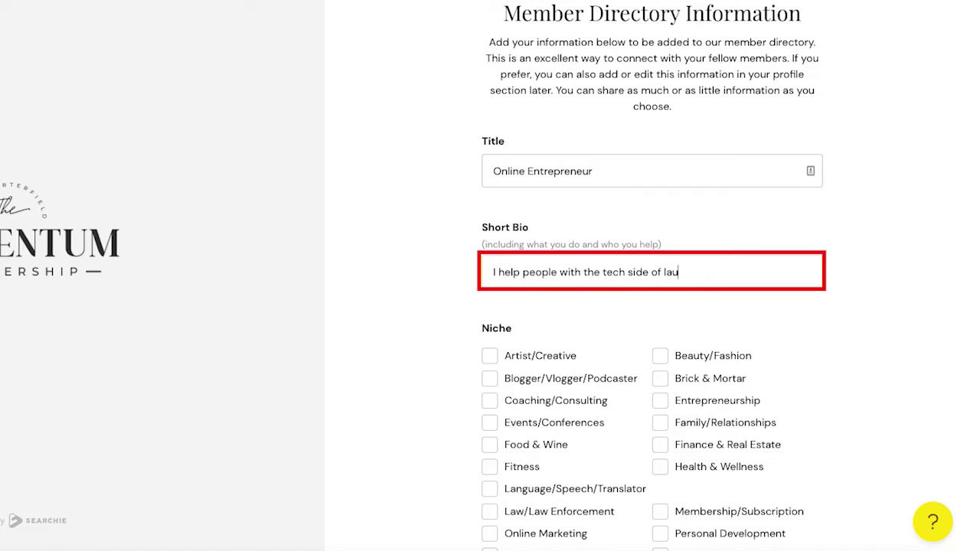
type("nching and gr")
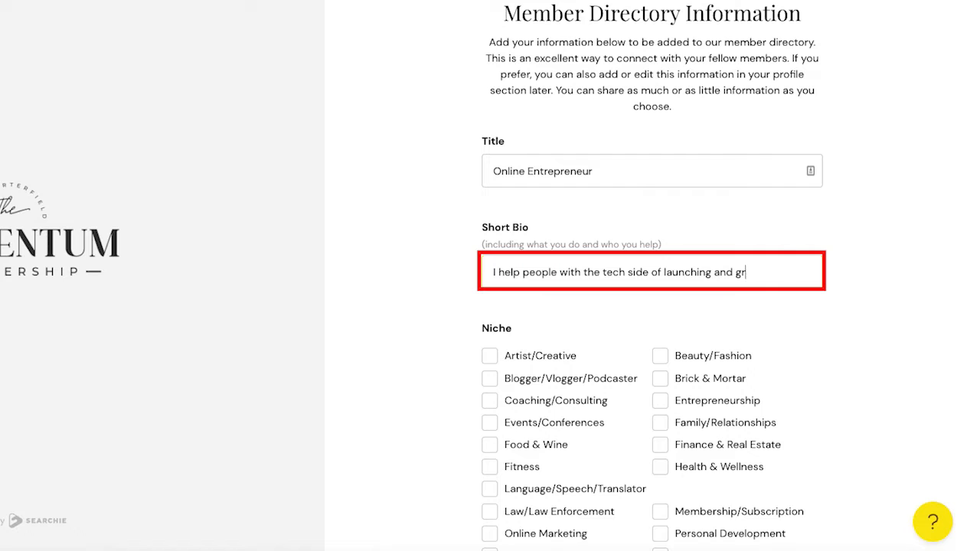
type("owing an online busine")
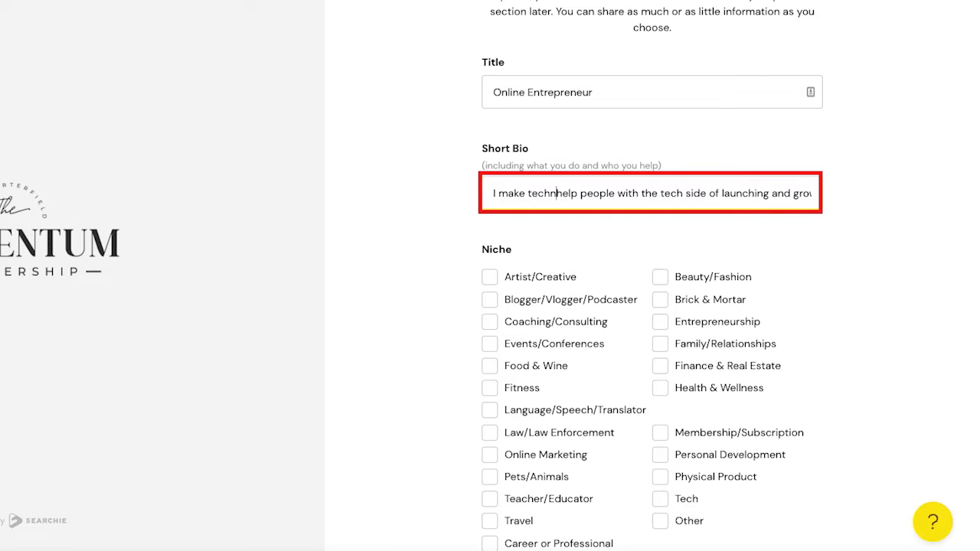
type("olog")
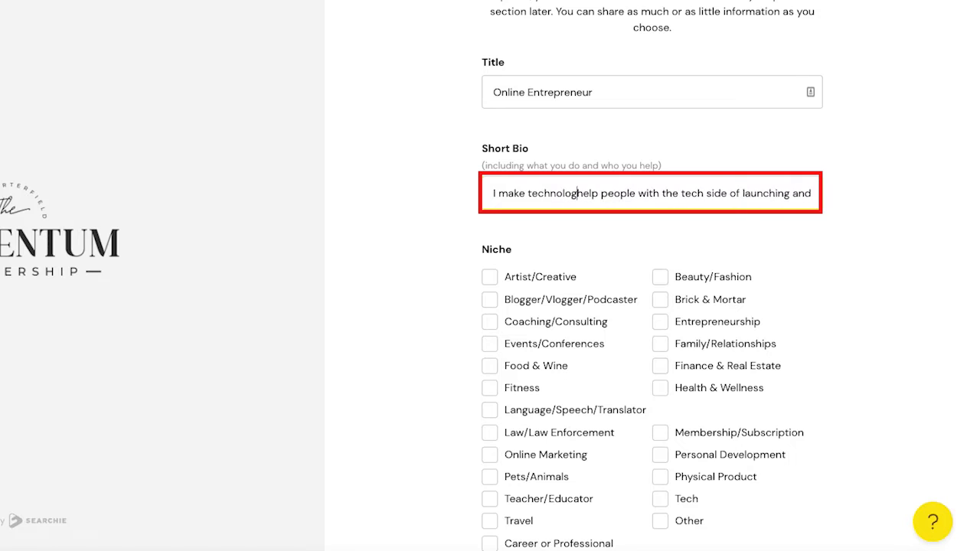
type("less overwhelming for")
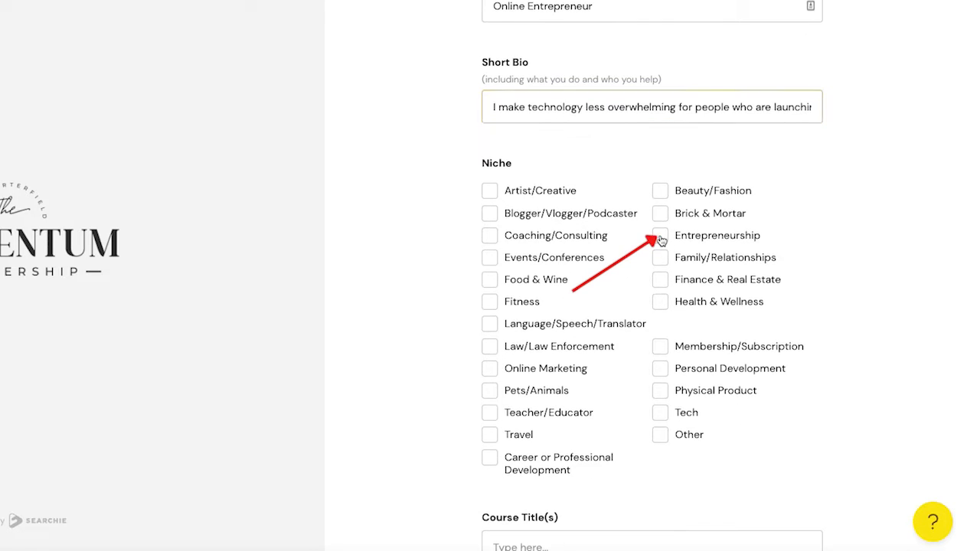
- Select niches Entrepreneurship, Tech, Online Marketing, Coaching/Consulting and Blogger/Vlogger/Podcaster
left_click(659, 235)
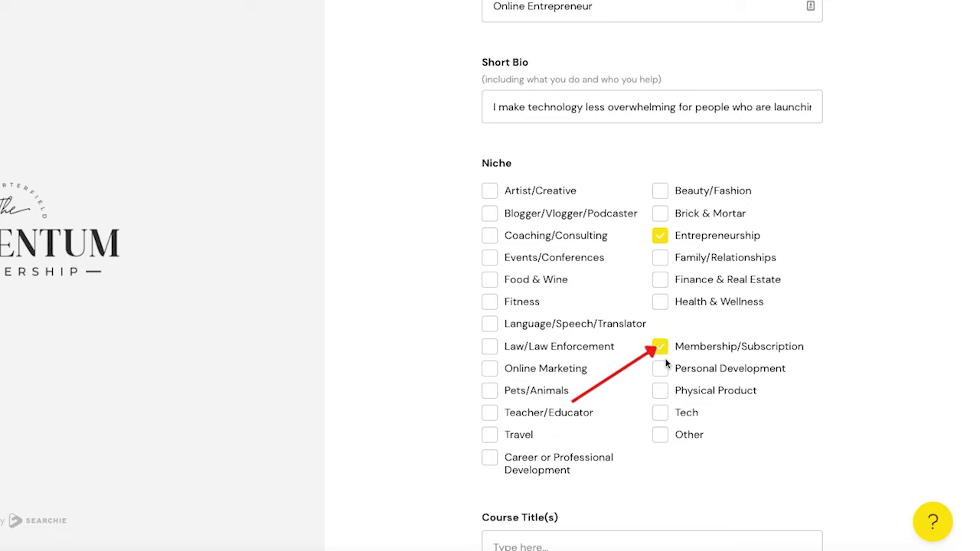
left_click(659, 413)
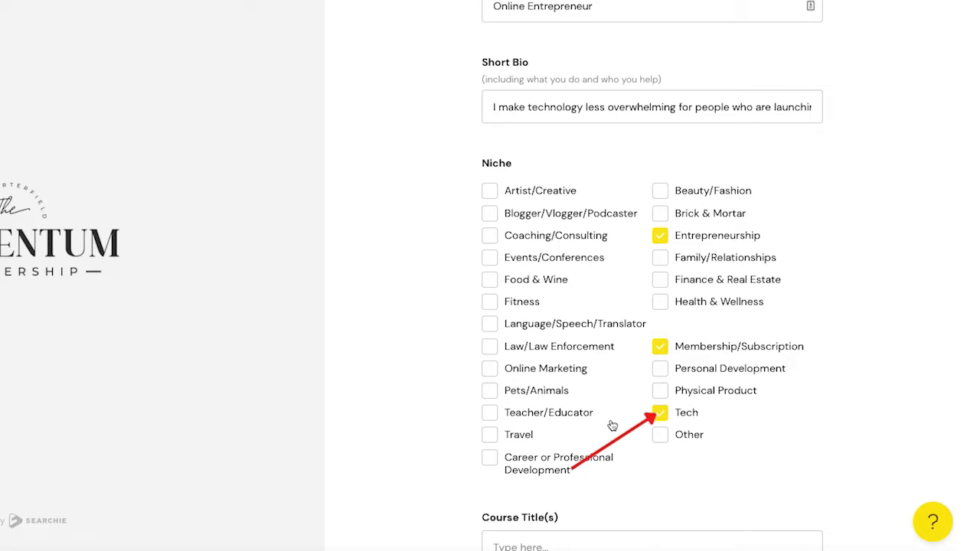
left_click(490, 368)
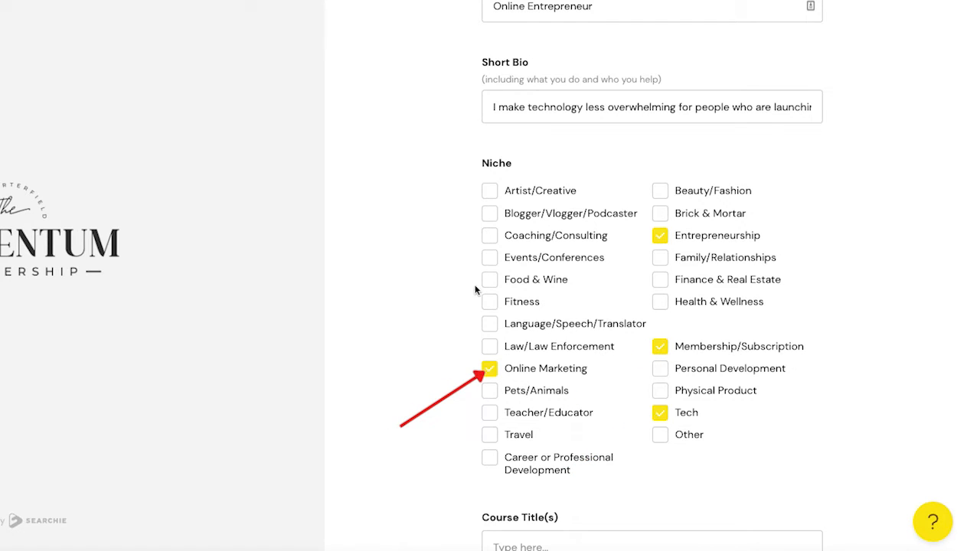
left_click(489, 235)
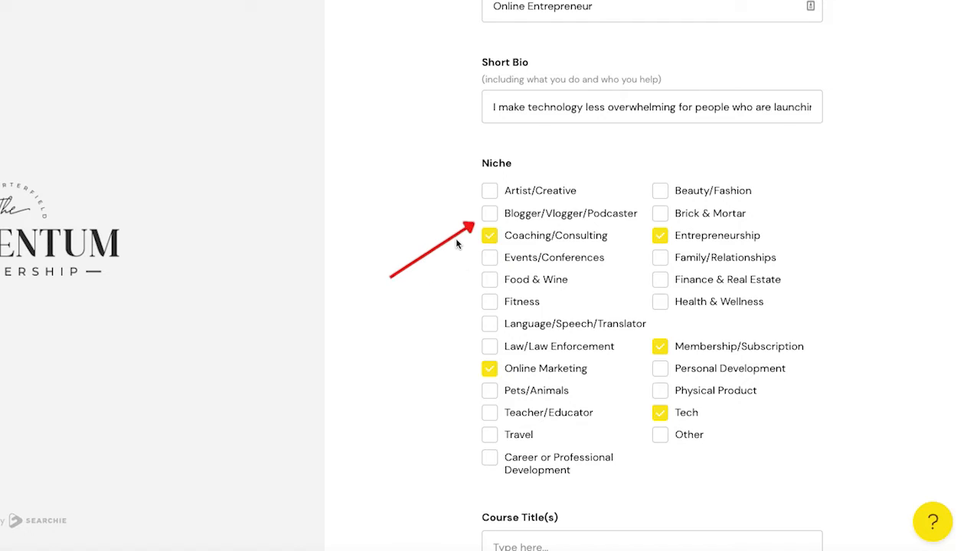
left_click(489, 214)
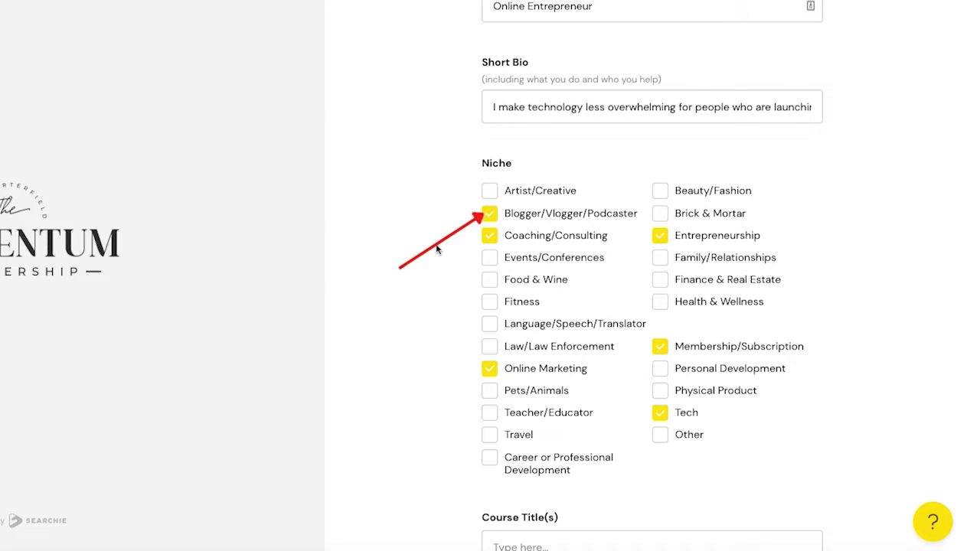
- Enter the course name 'Landing Page Challenge' and start its course link
scroll("down", 3)
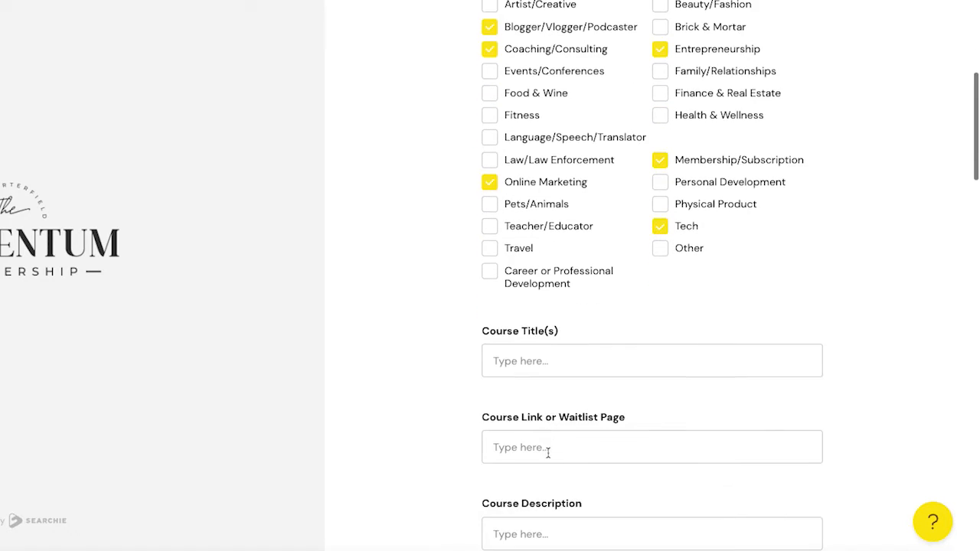
type("Landing")
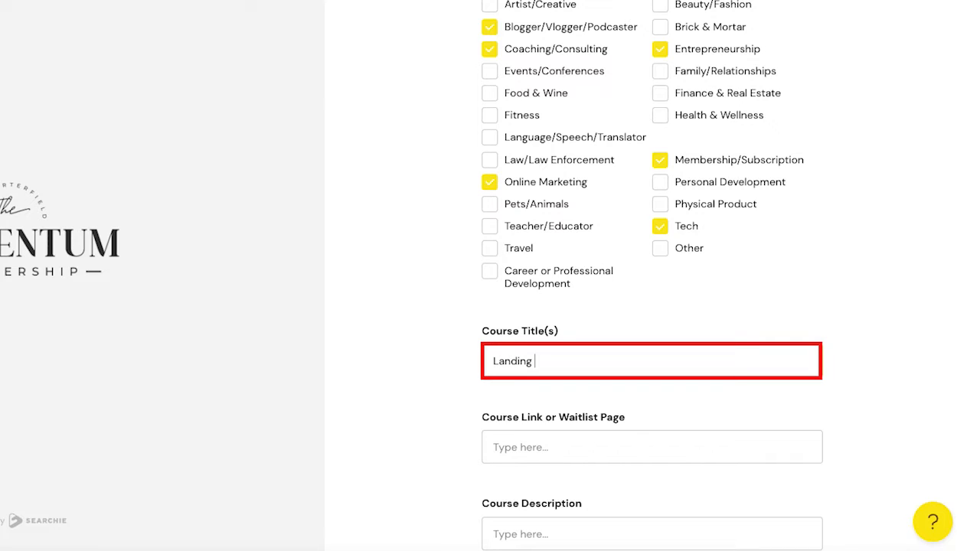
type("Page Cah")
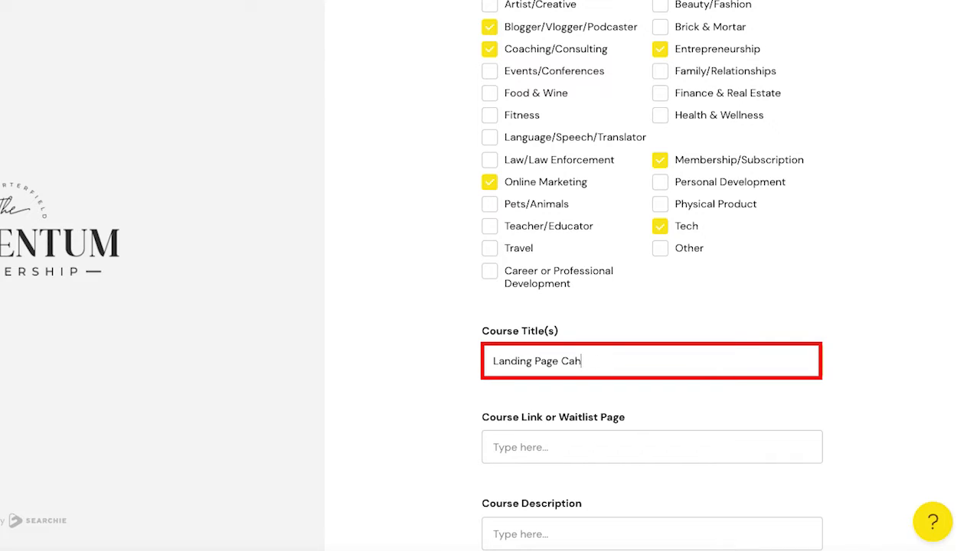
type("llenge")
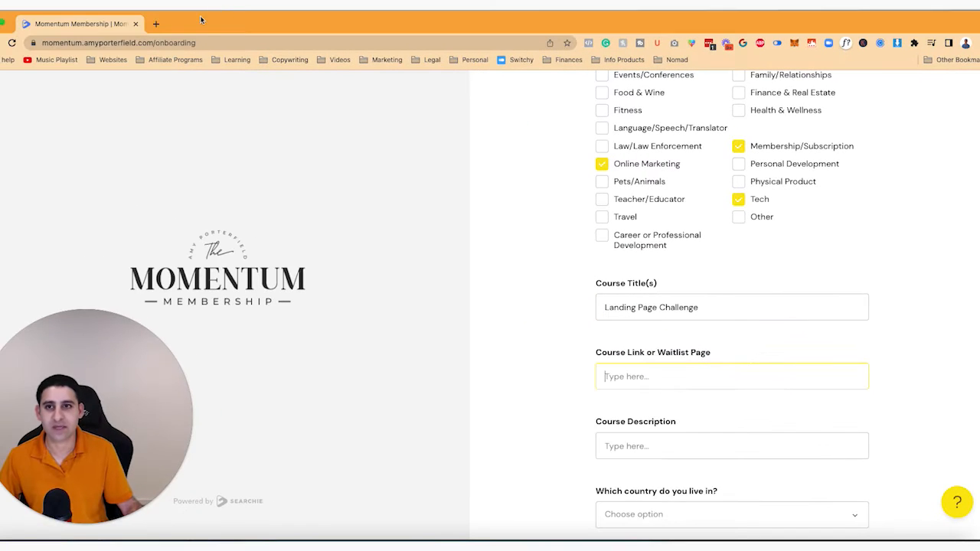
left_click(157, 24)
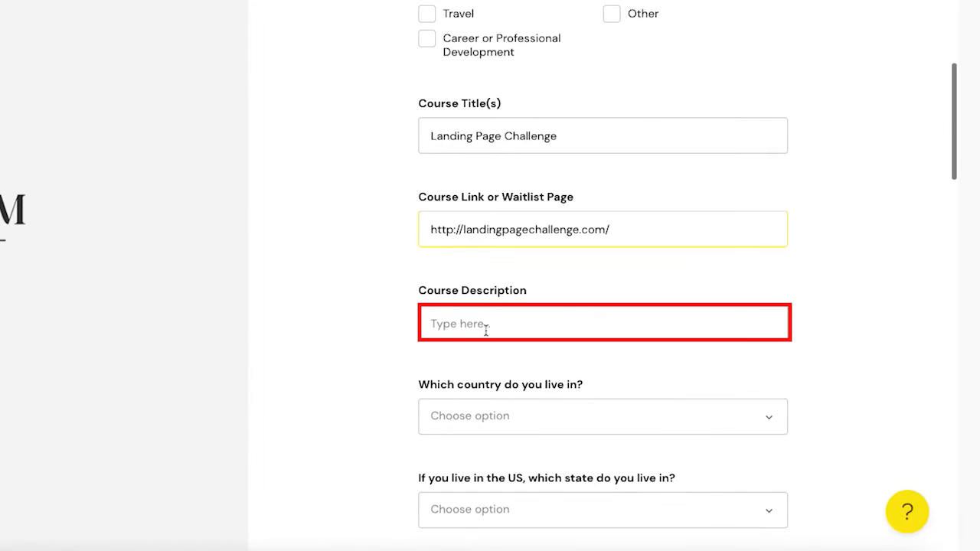
- Describe the course as a free course/service hybrid building your lead magnet funnel, with DFY option
type("This is a")
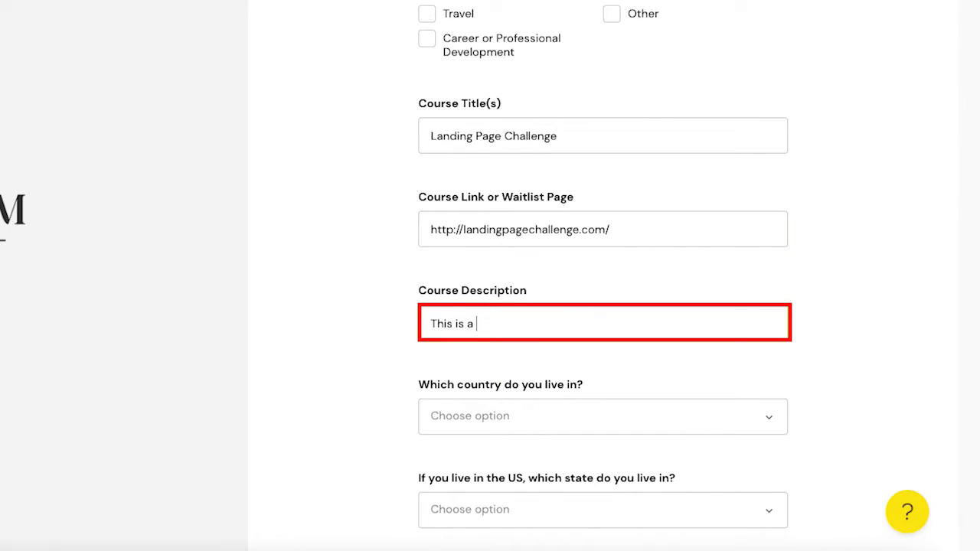
type("hybrid between")
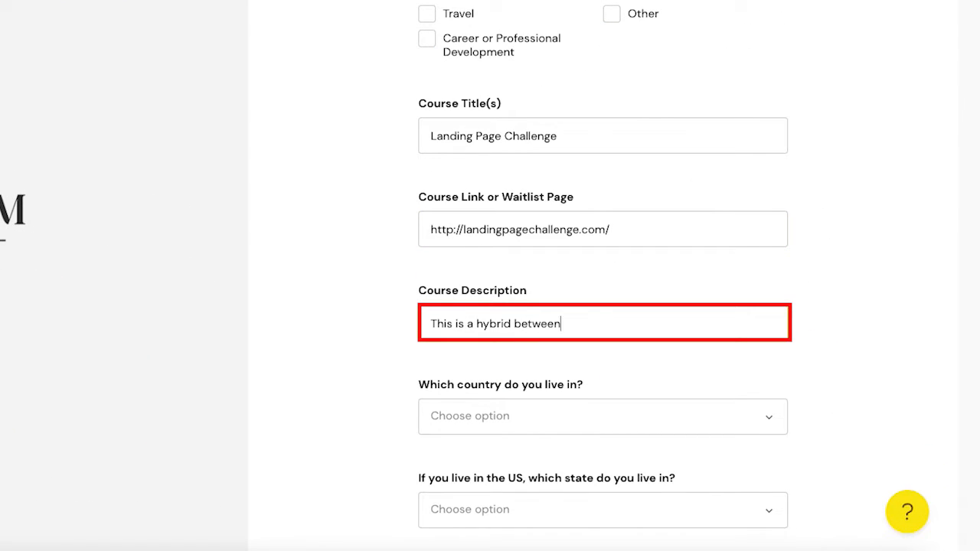
type("a course")
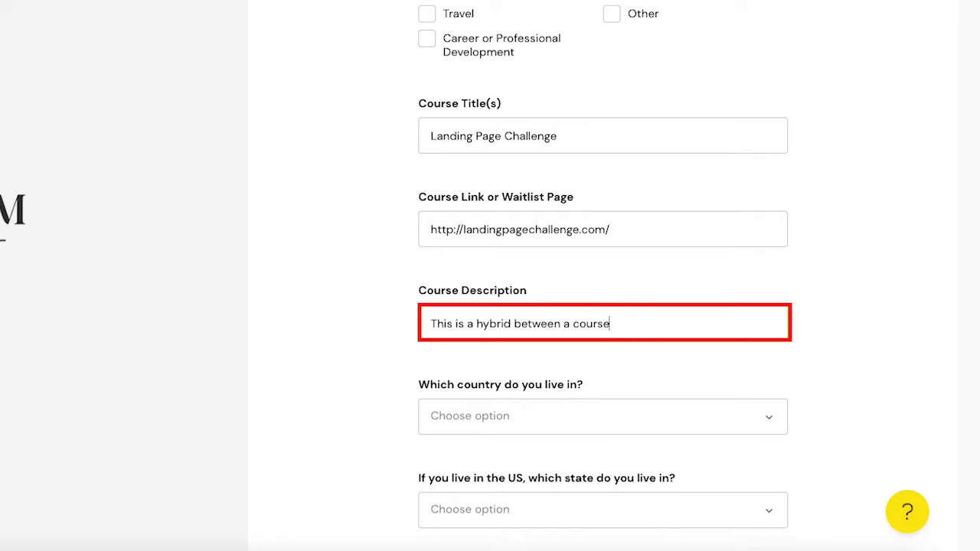
type("and a service whe")
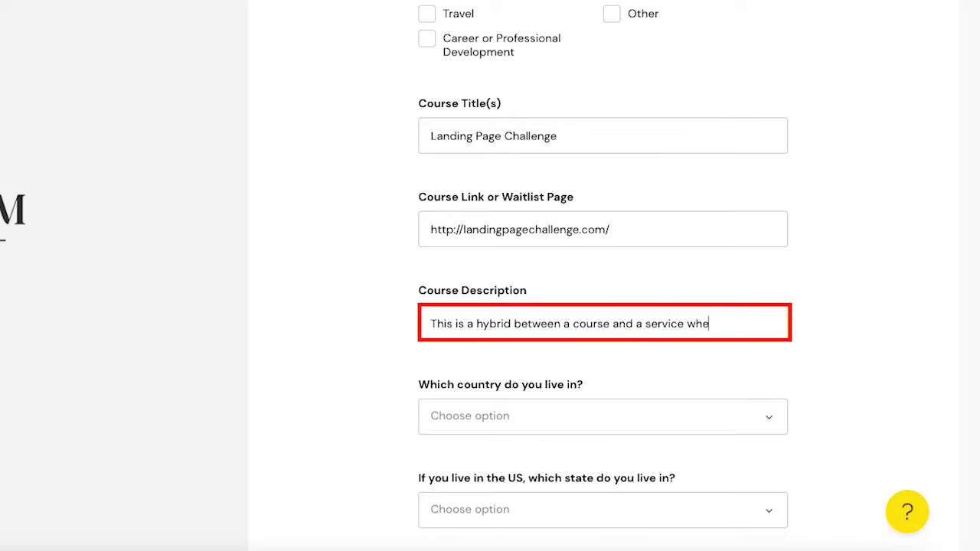
type("re I provide you with a step by step checklist")
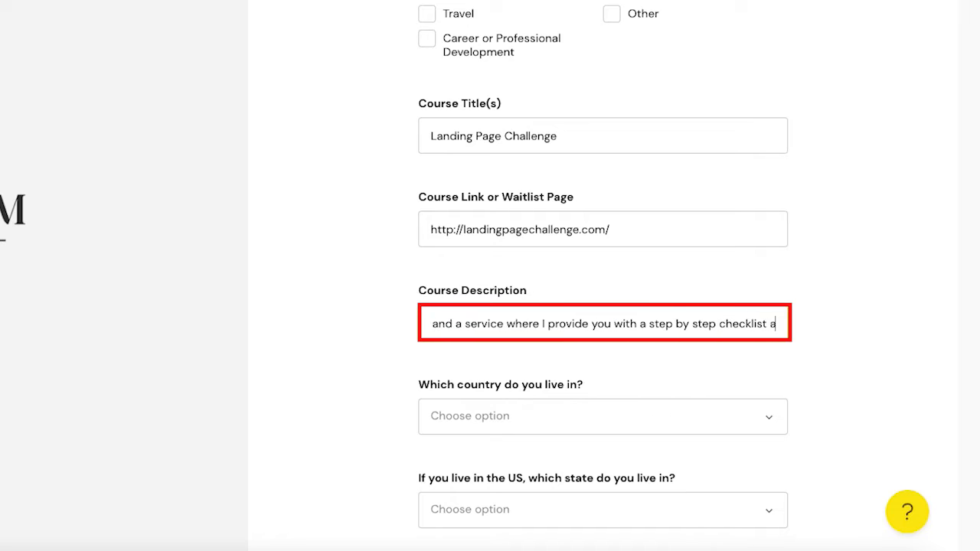
type("and tutorials on getti")
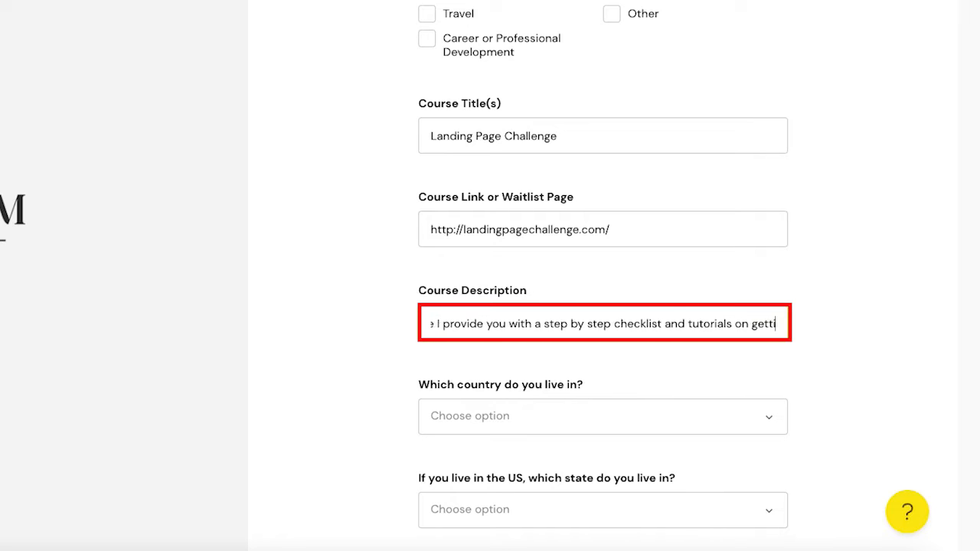
type("getting your landing page d")
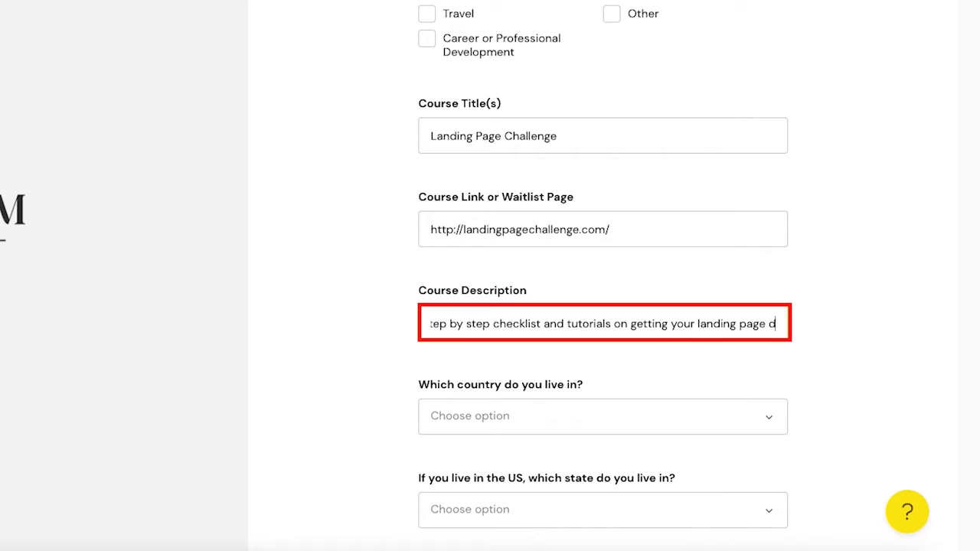
type("done along with your")
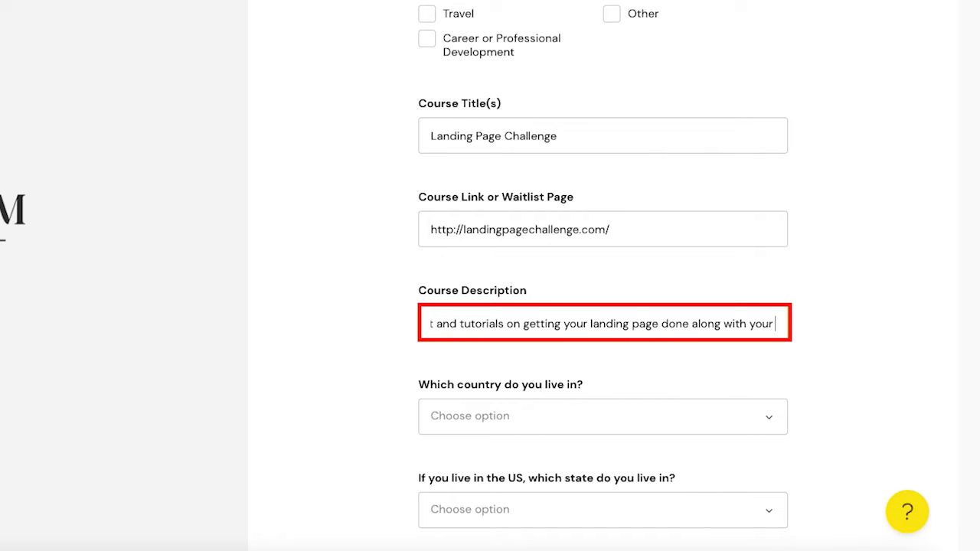
type("lead magnet funne")
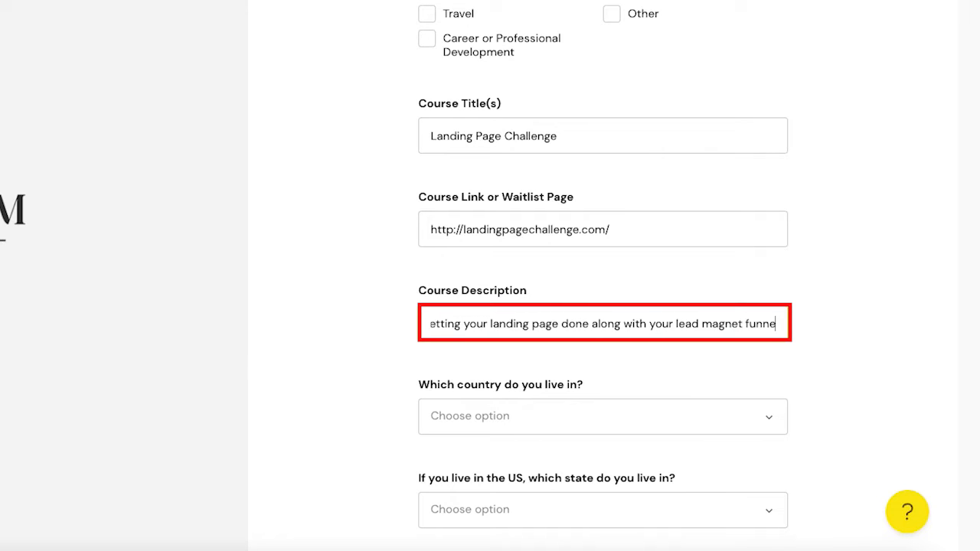
type("from A to")
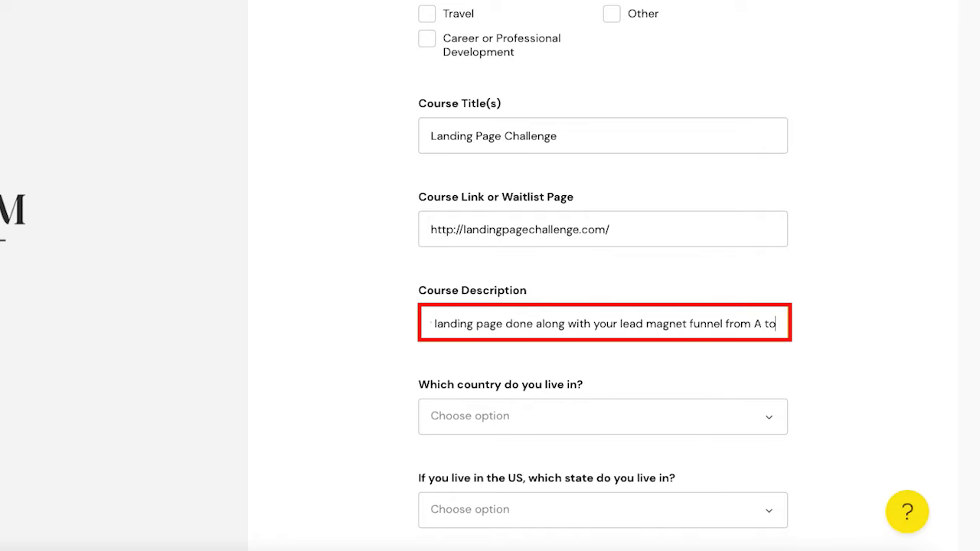
type("Z complete")
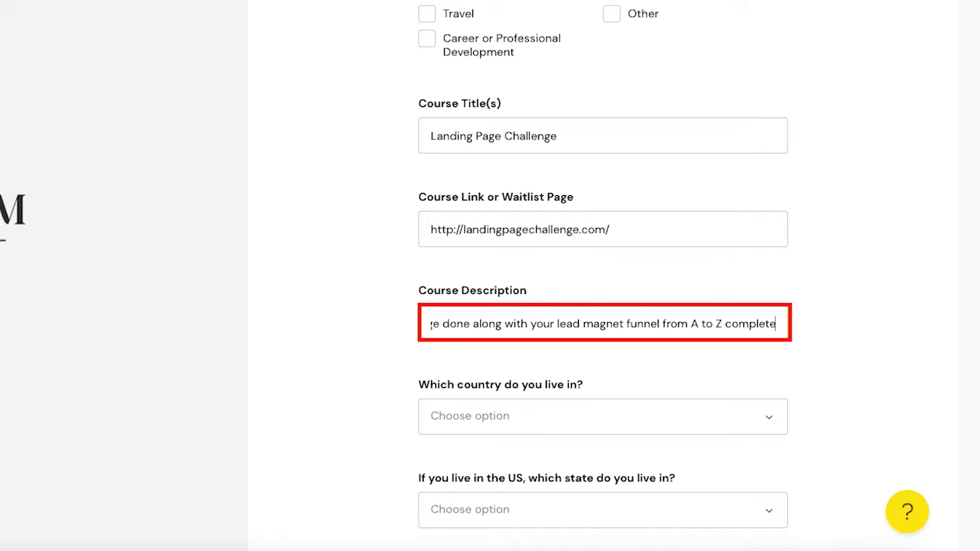
type("ly for free")
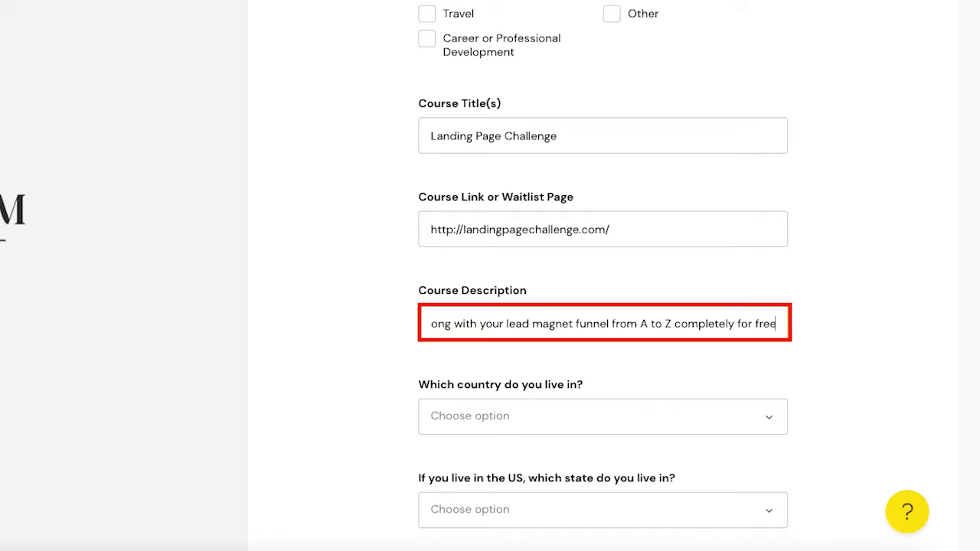
type(", but with th")
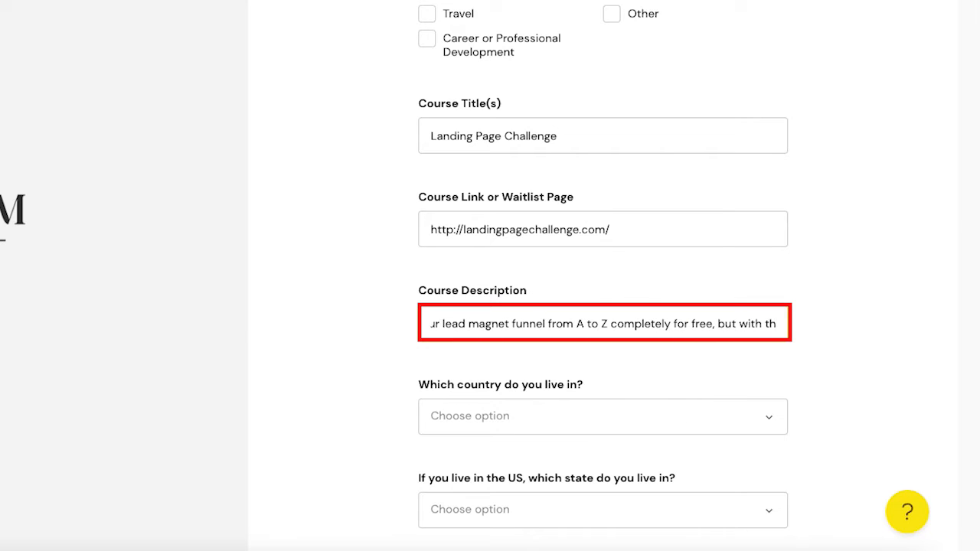
type("the option to have me")
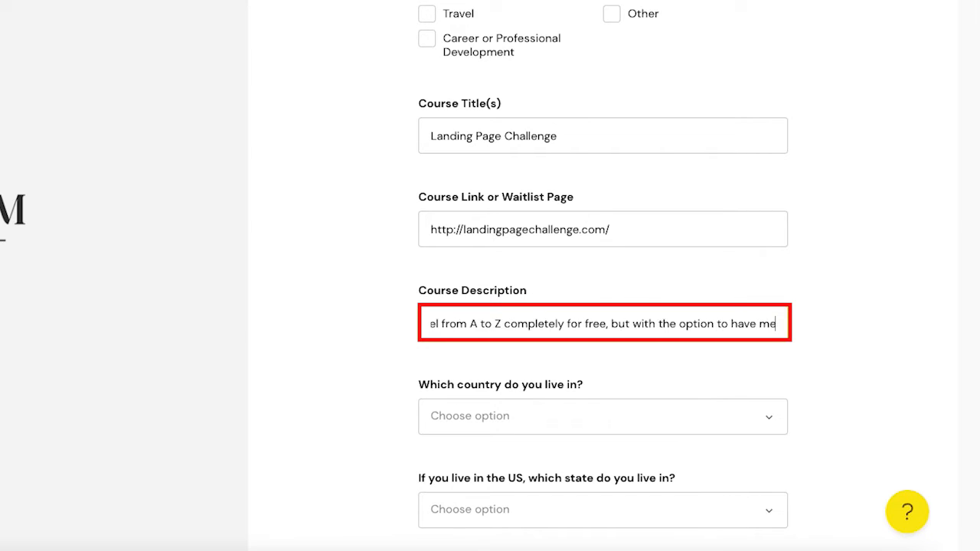
type("and my te")
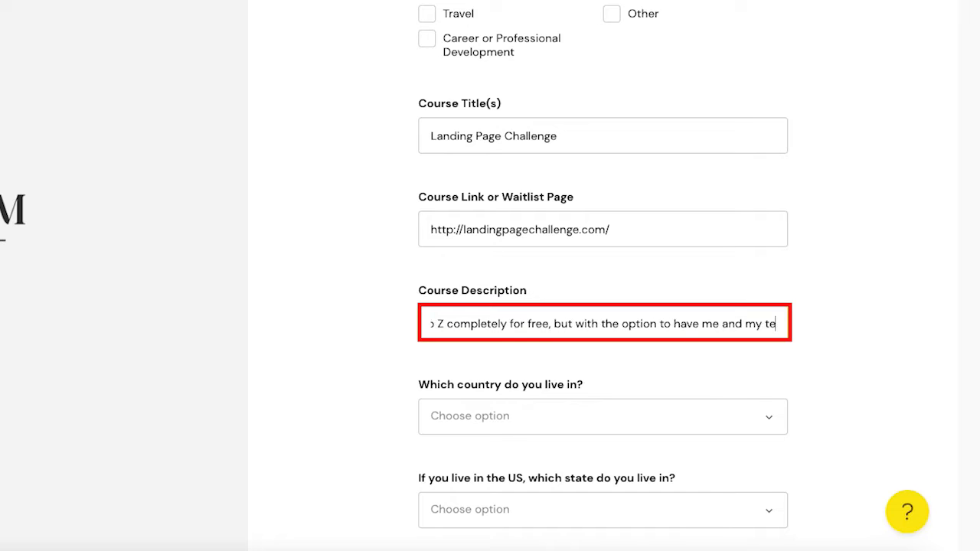
type("DFY")
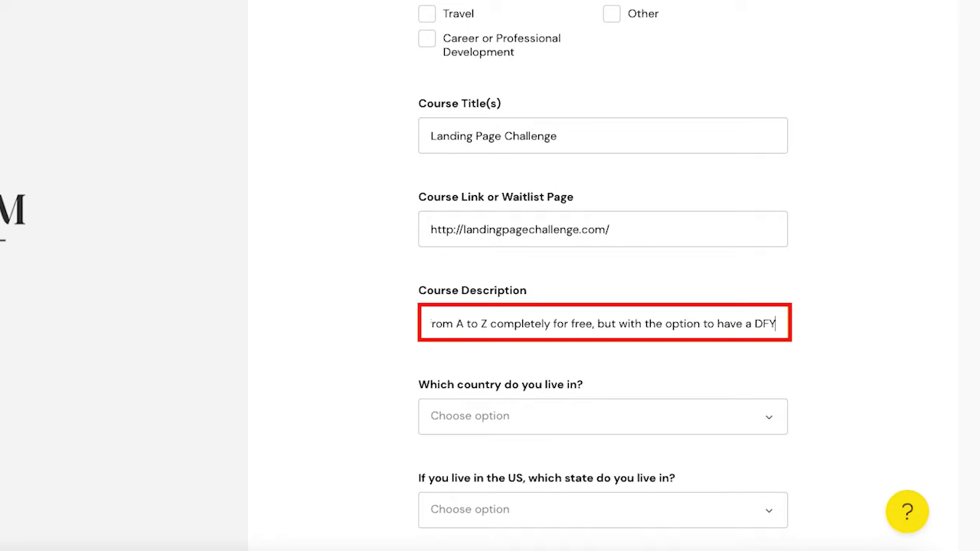
left_click(603, 415)
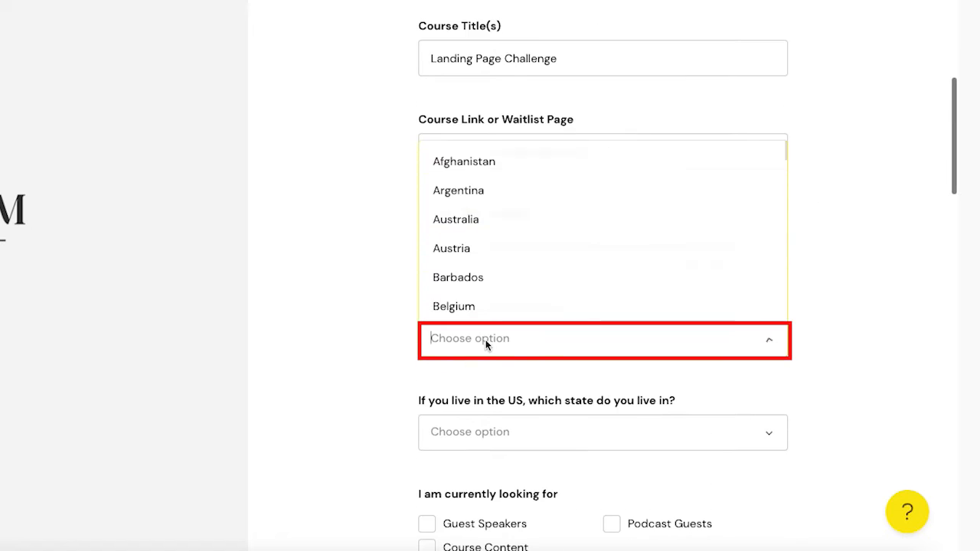
- Pick Australia as country and answer 'not currently looking' to join an accountability pod
type("aus")
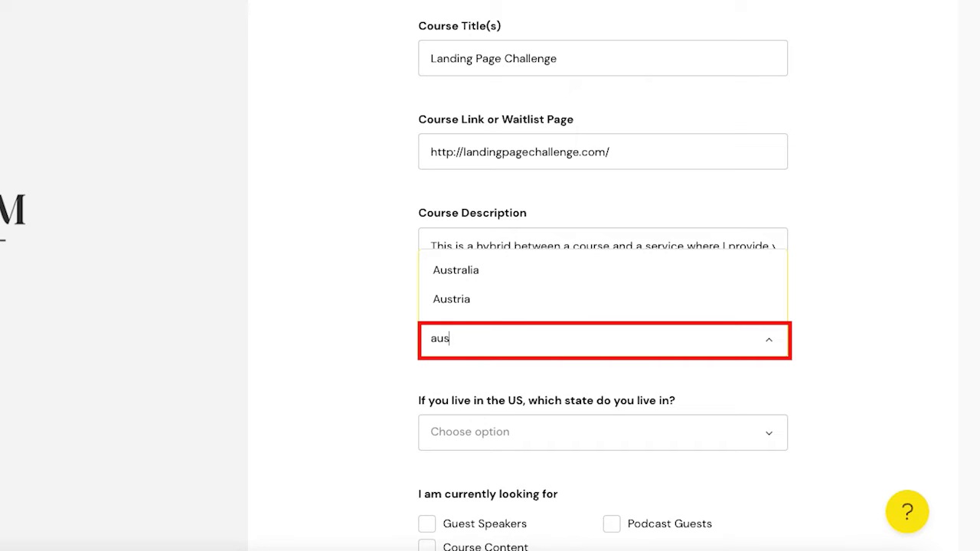
left_click(455, 270)
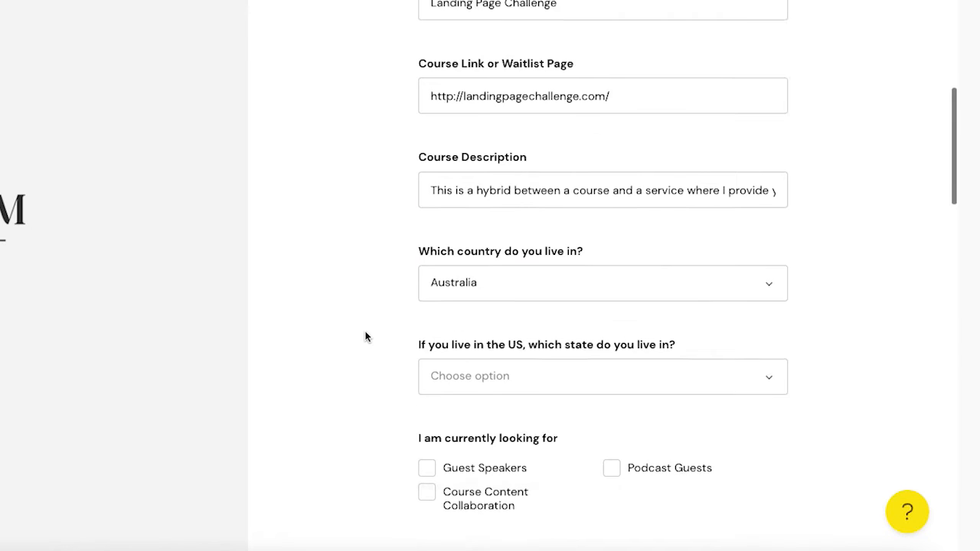
scroll("down", 3)
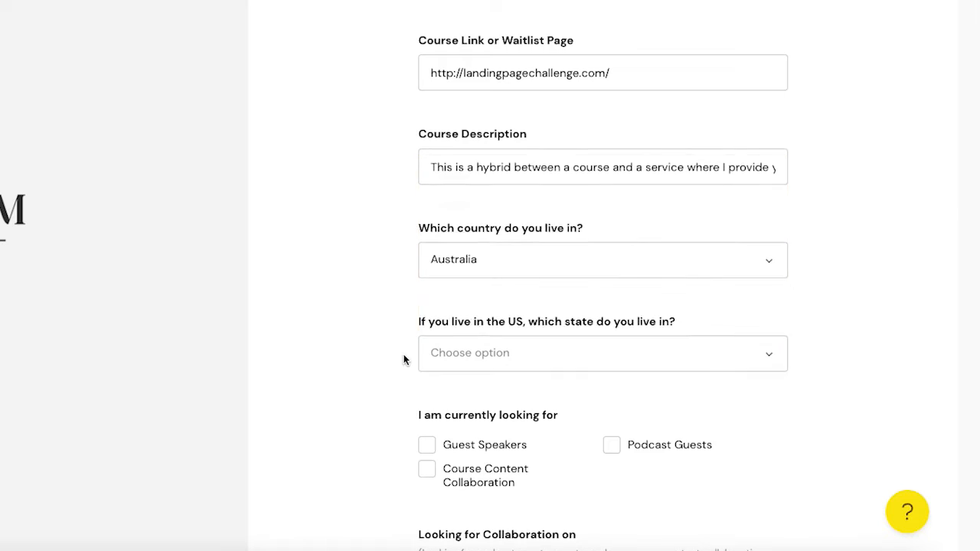
scroll("down", 3)
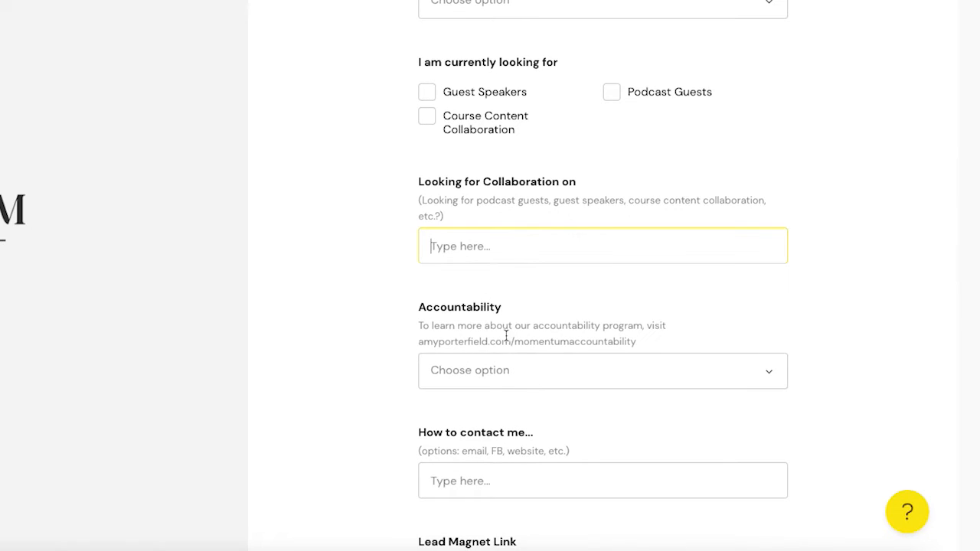
left_click(603, 370)
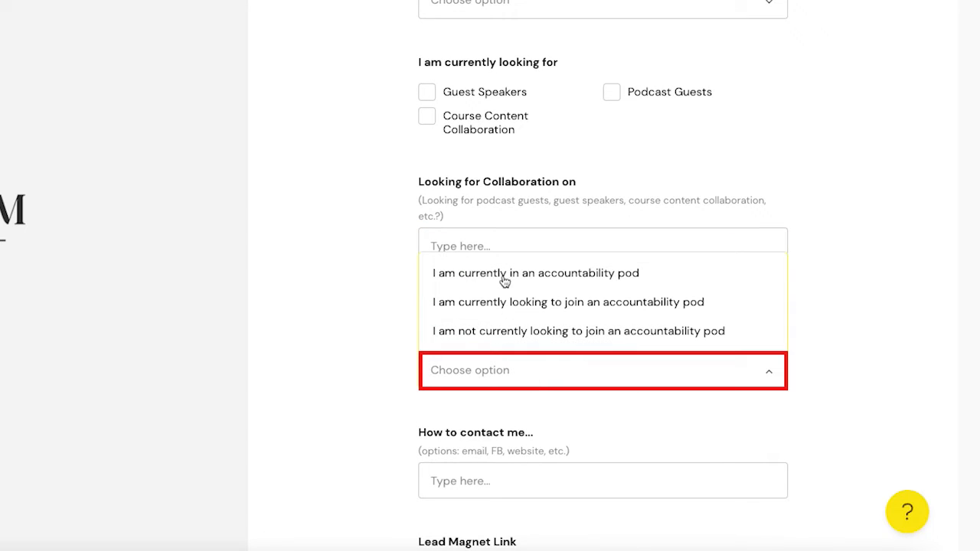
mouse_move(519, 332)
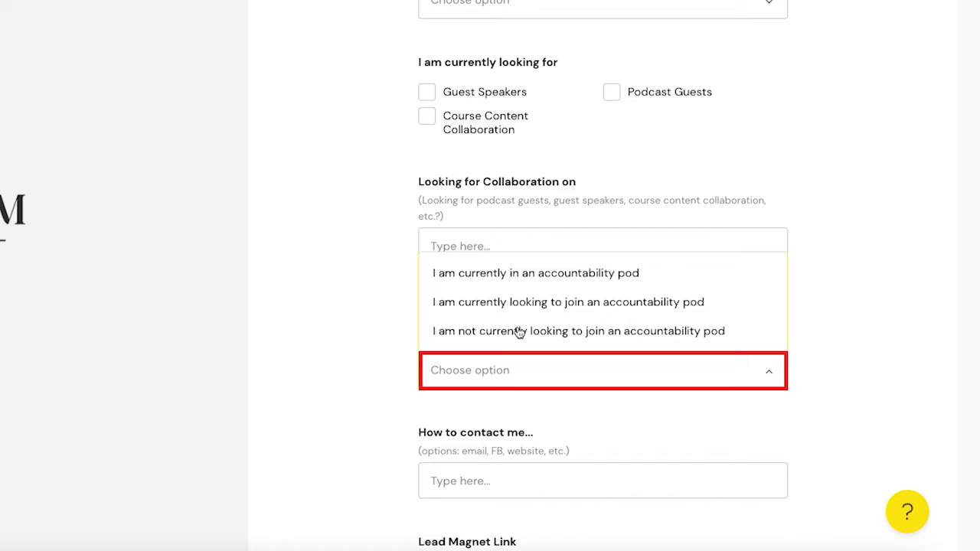
left_click(577, 331)
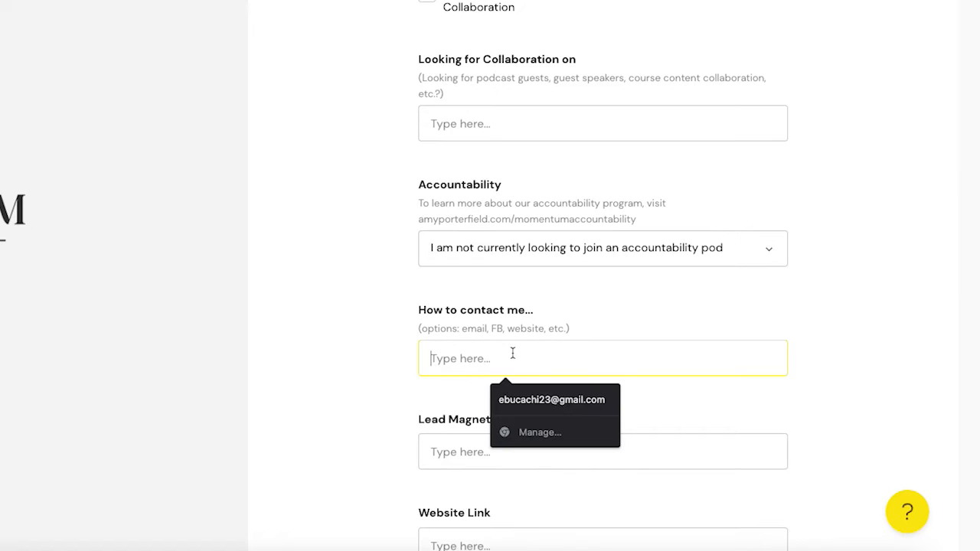
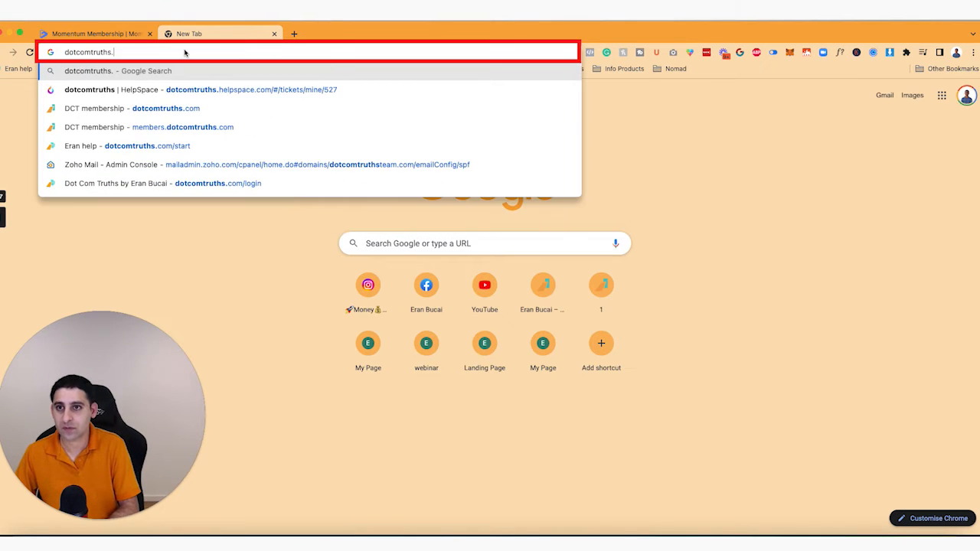
left_click(92, 33)
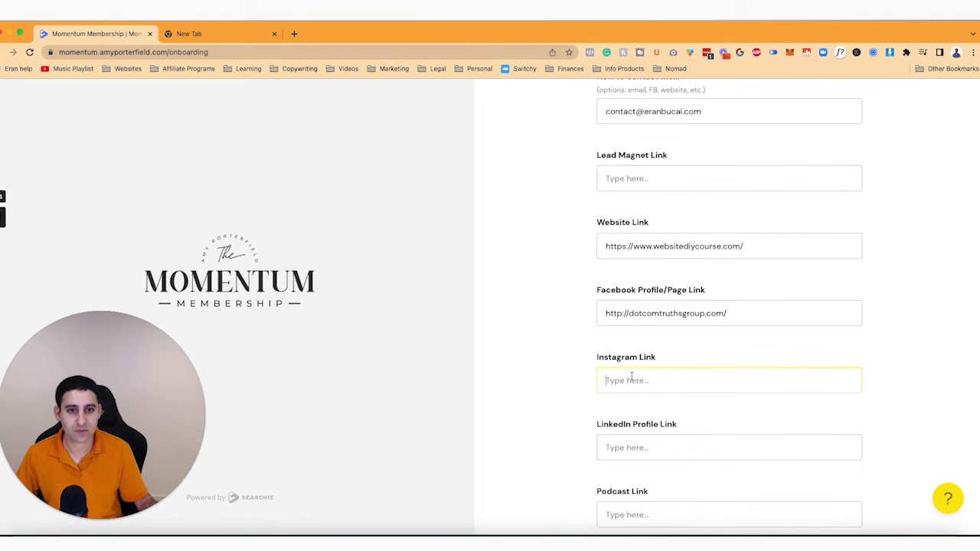
left_click(219, 33)
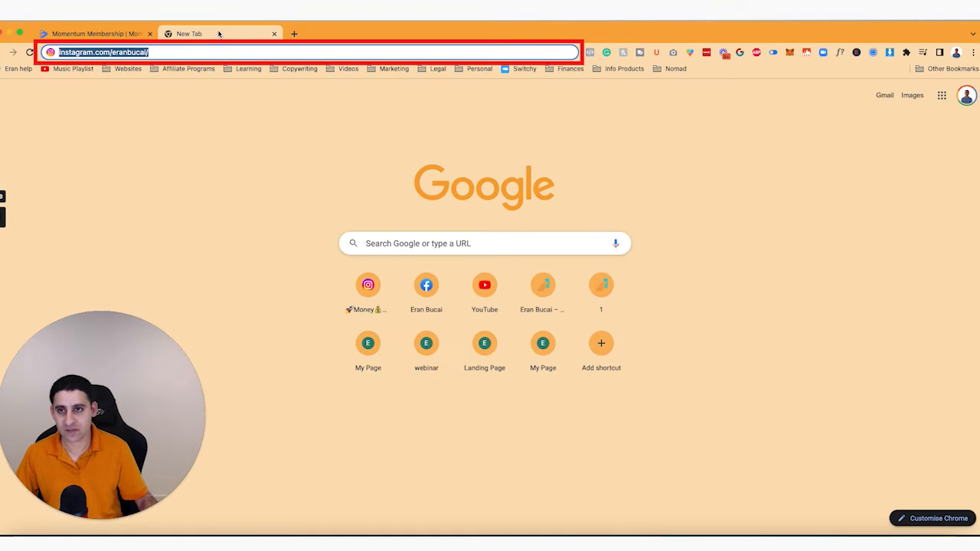
type("https://www.linkedin.com/notifications/")
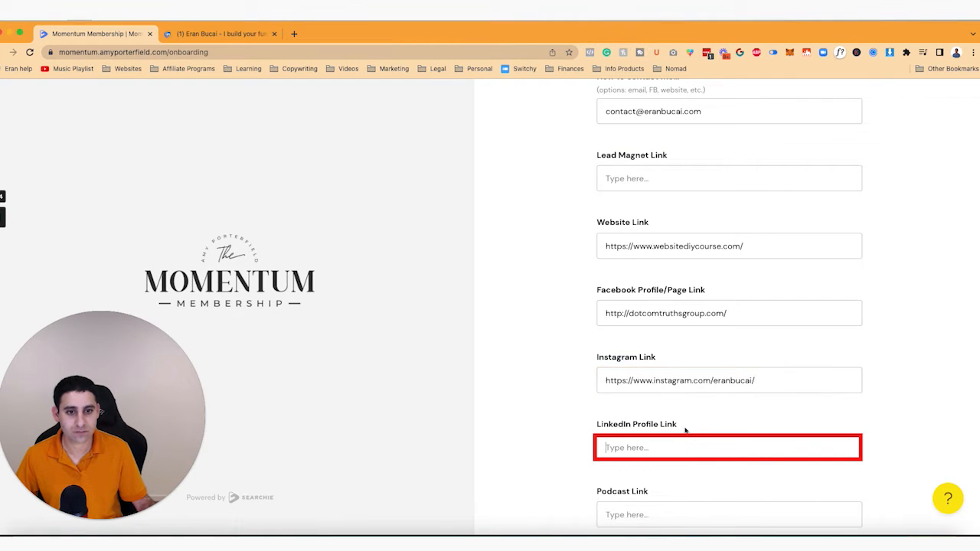
left_click(218, 33)
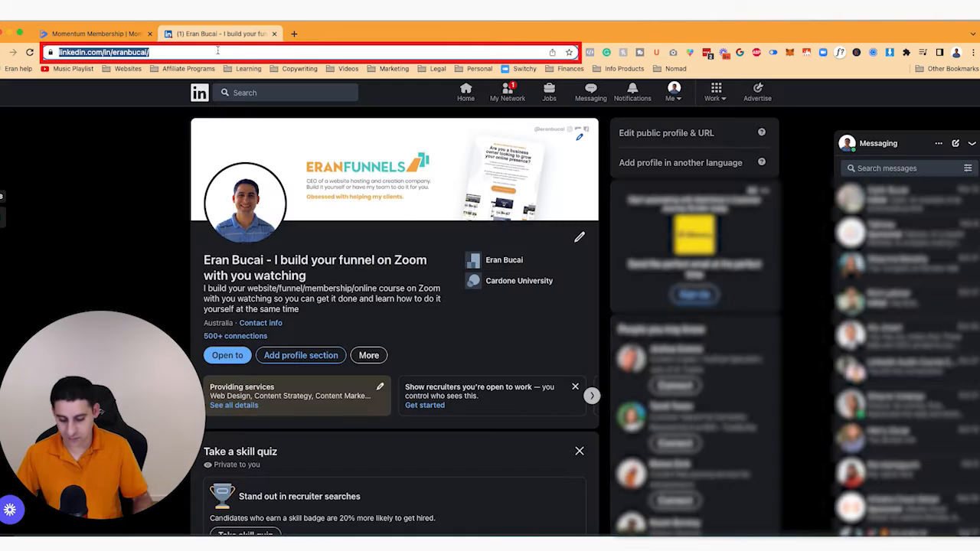
- Add the LinkedIn link and the Affiliate Marketing Podcast playlist as podcast link
type("youtube.com/c/era")
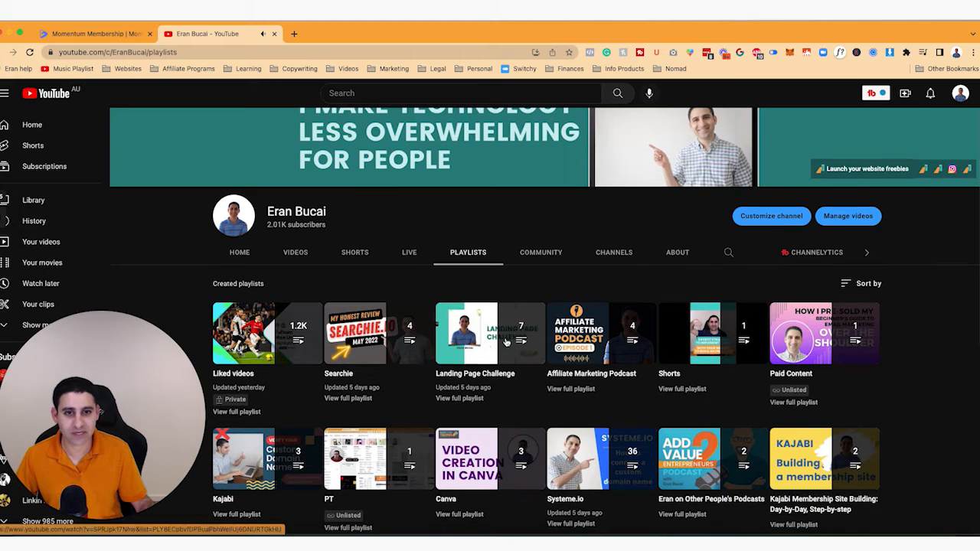
left_click(577, 333)
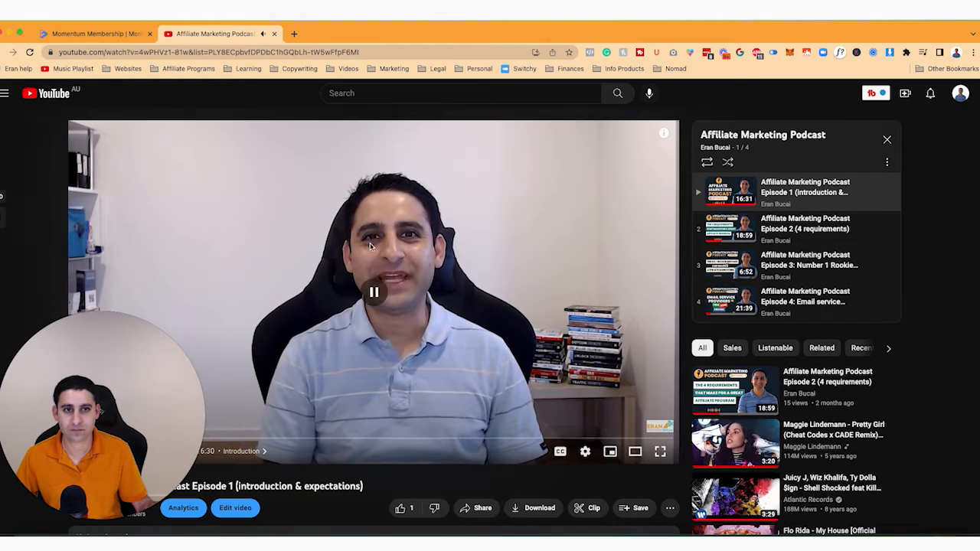
left_click(203, 52)
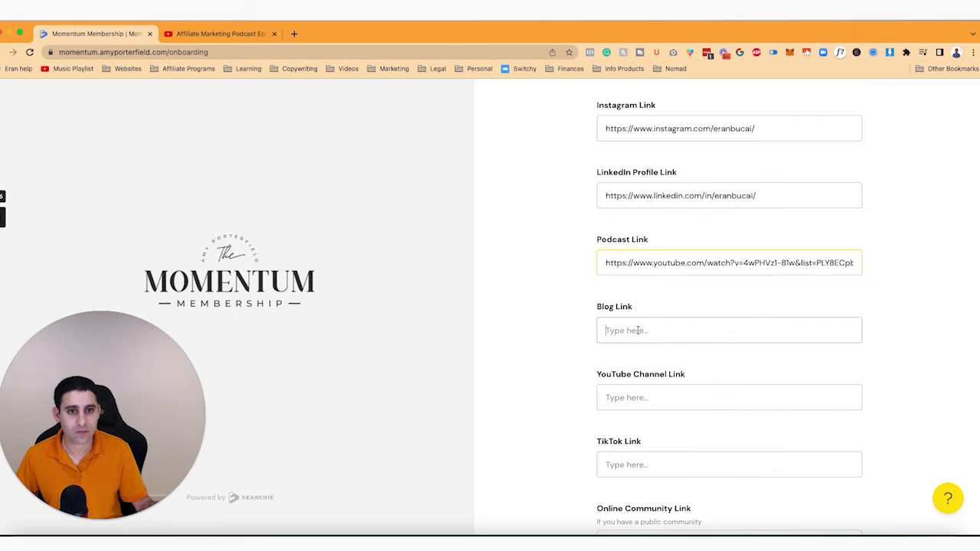
left_click(728, 329)
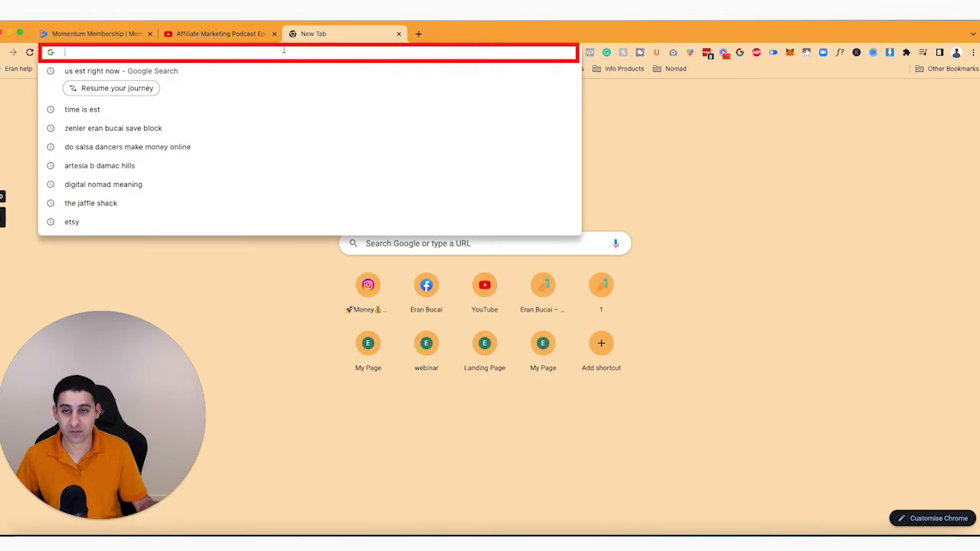
- Enter blog links eranbucai.com and eran.link/dct, then paste the YouTube channel URL
type("eranbucai.com/")
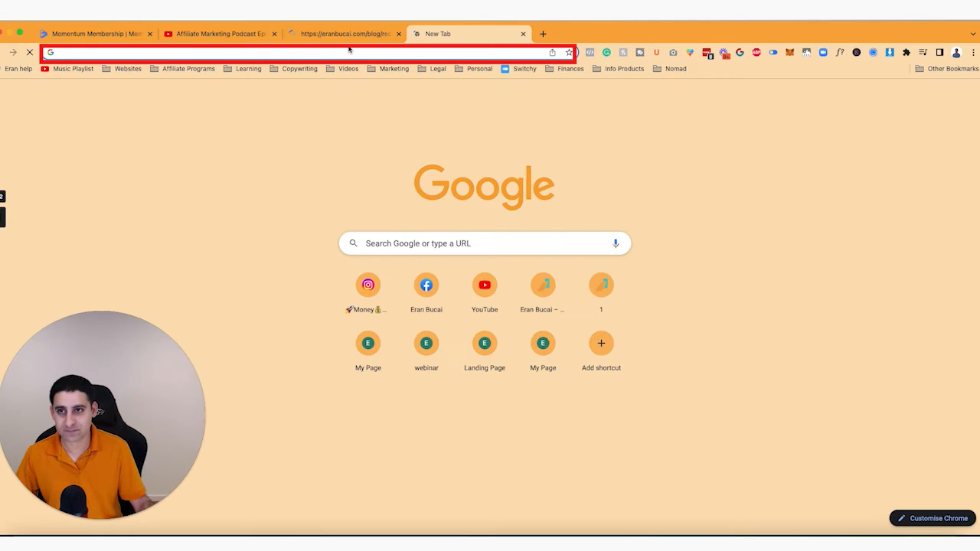
type("eran.link/dct")
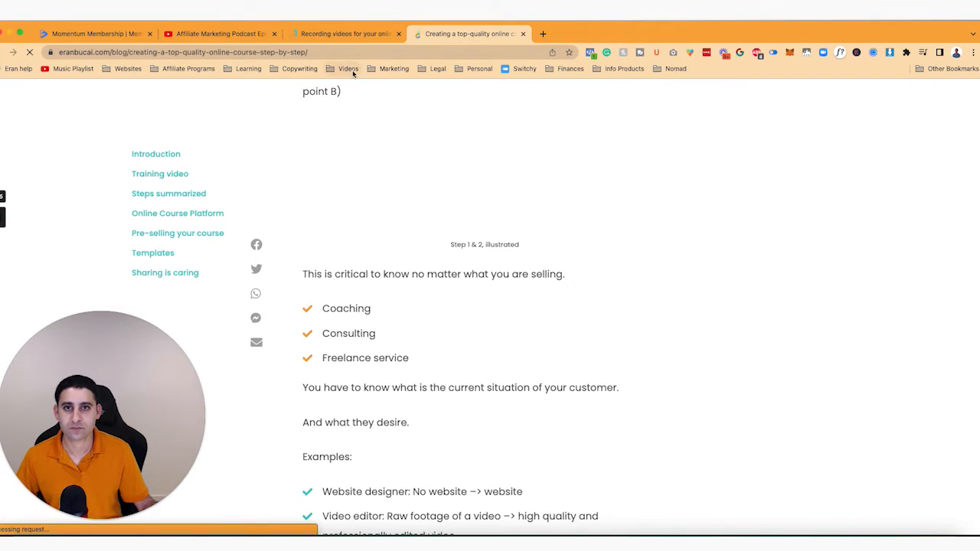
left_click(344, 34)
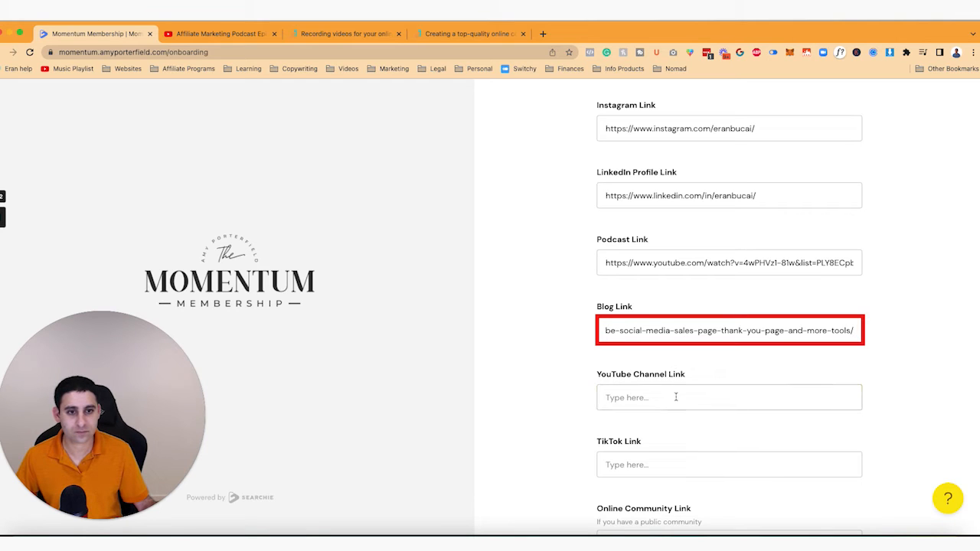
left_click(218, 33)
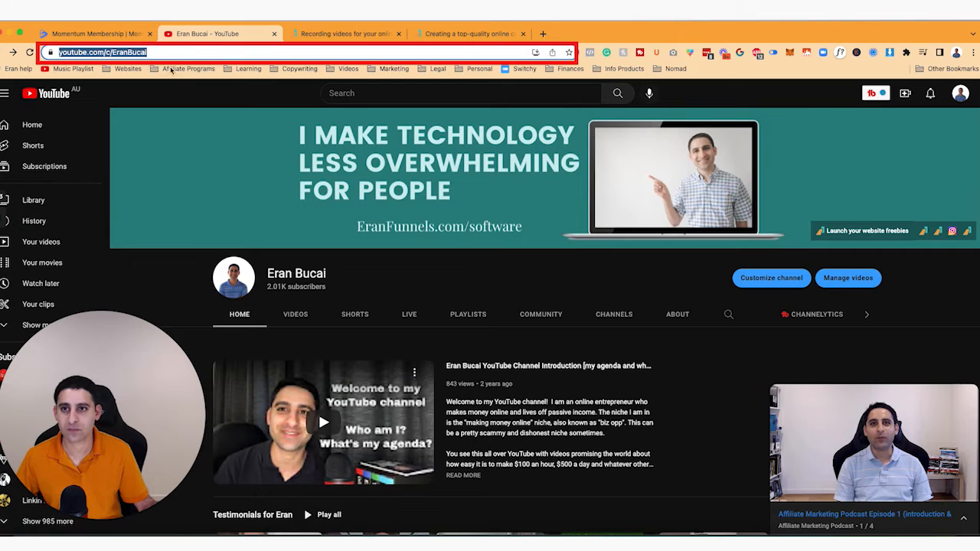
mouse_move(296, 79)
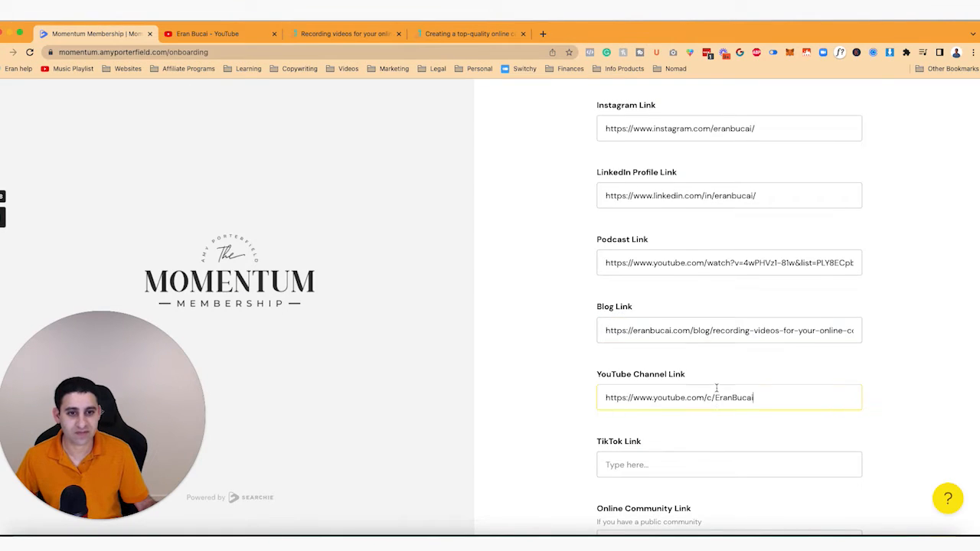
left_click(467, 33)
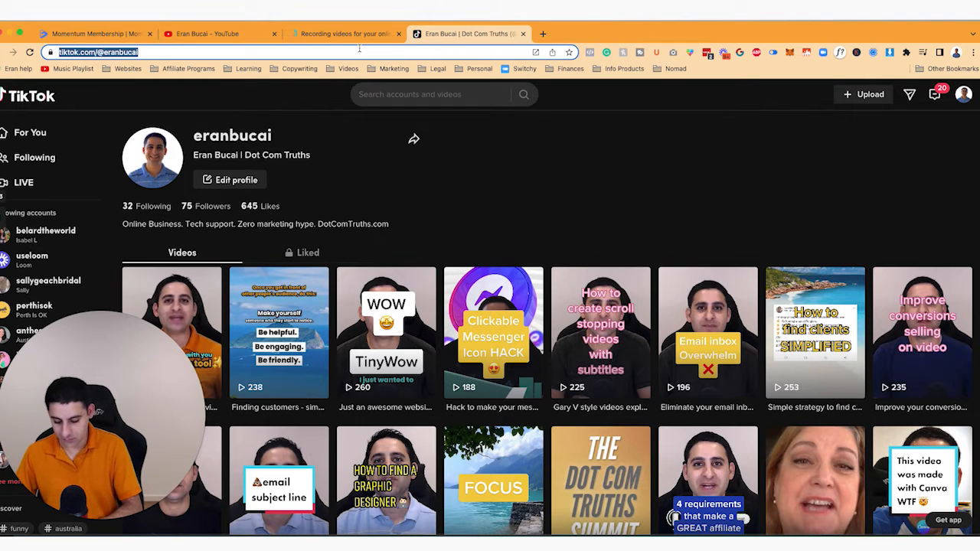
- Fill community (dotcomtruthsgroup.com), facebook.com/eran.bucai and eran.link/dct links, and email list size 4000+
type("dotcomtruthsgroup.com")
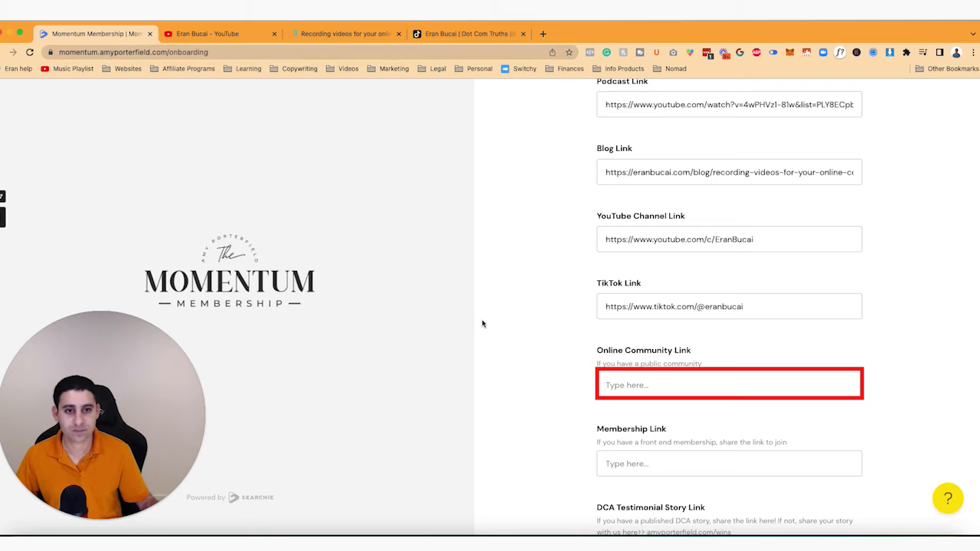
left_click(467, 33)
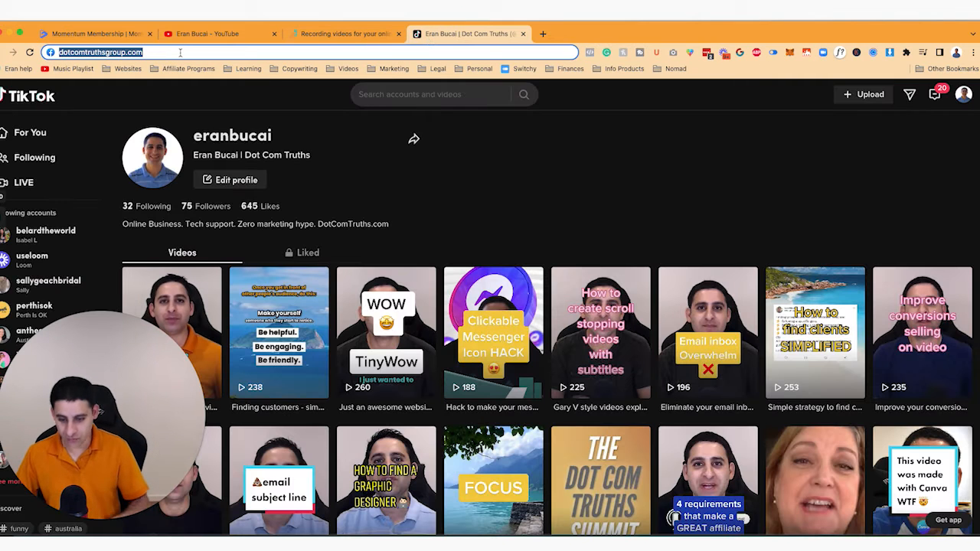
type("facebook.com/eran.bucai")
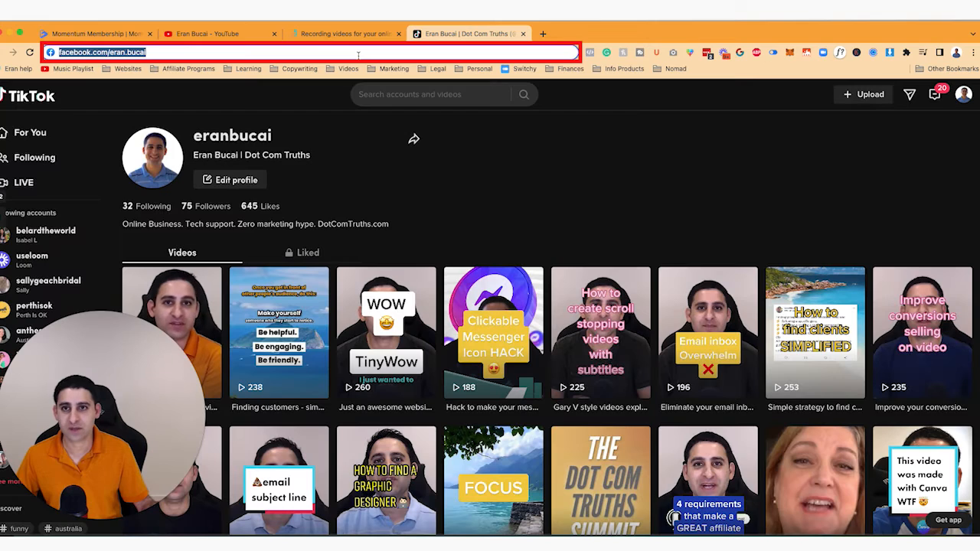
type("eran.link/dct")
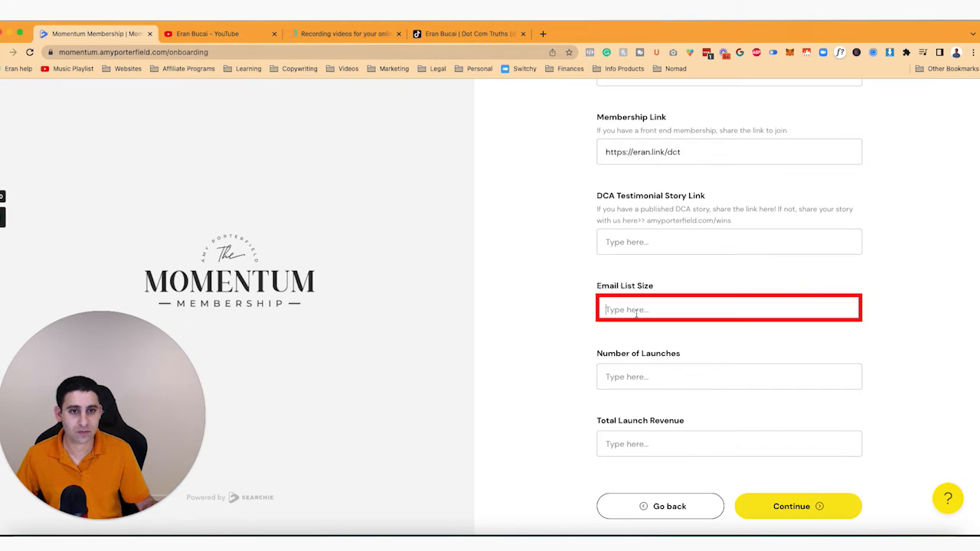
type("4000")
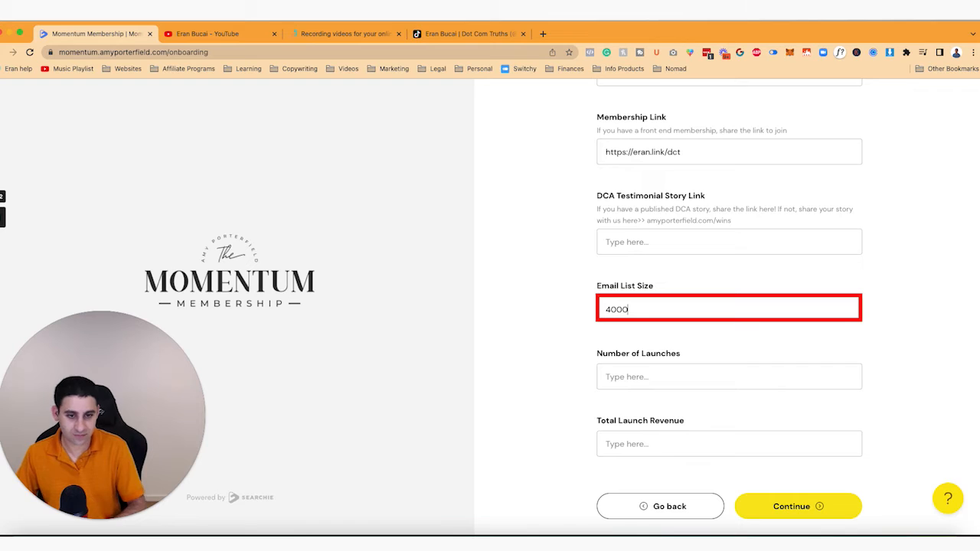
type("+")
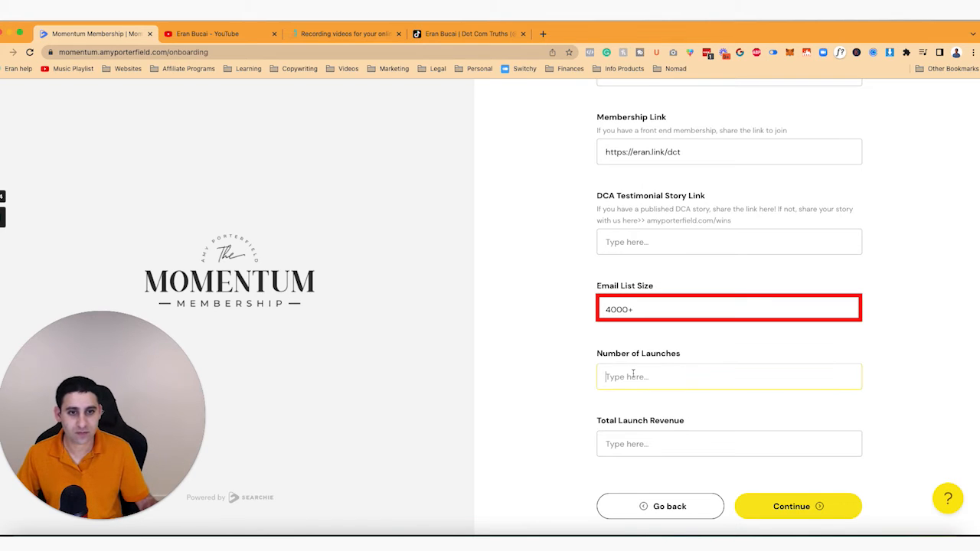
left_click(728, 376)
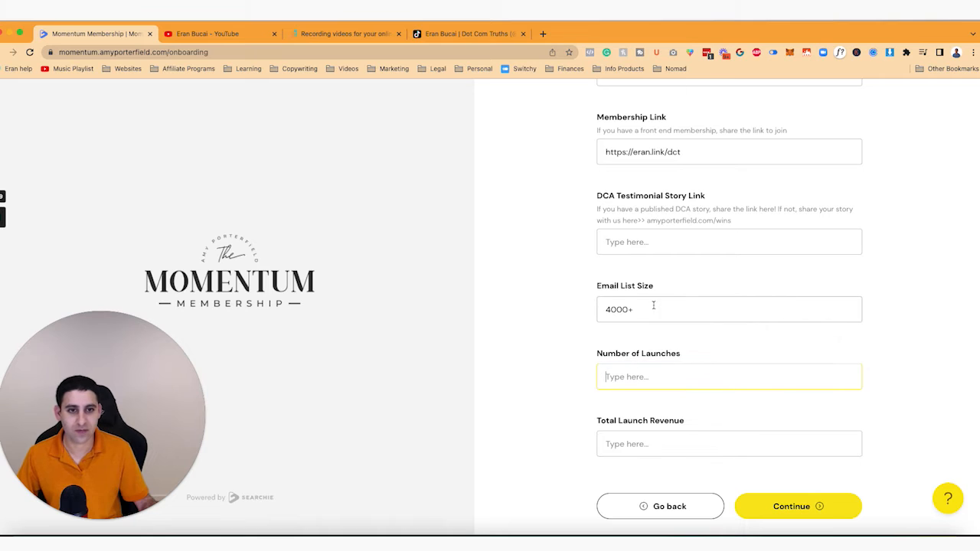
- Correct the Website Link address and submit the onboarding form
scroll("up", 3)
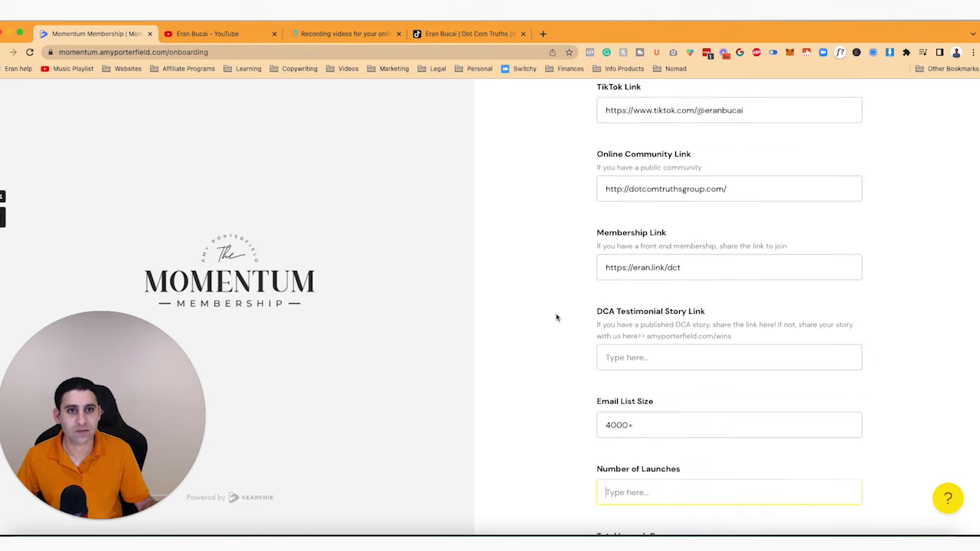
scroll("up", 3)
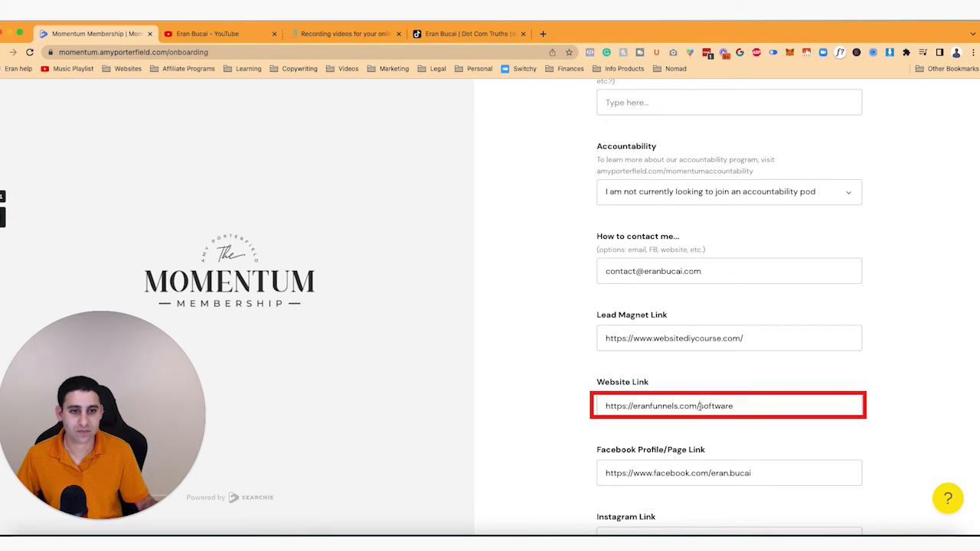
key("Backspace")
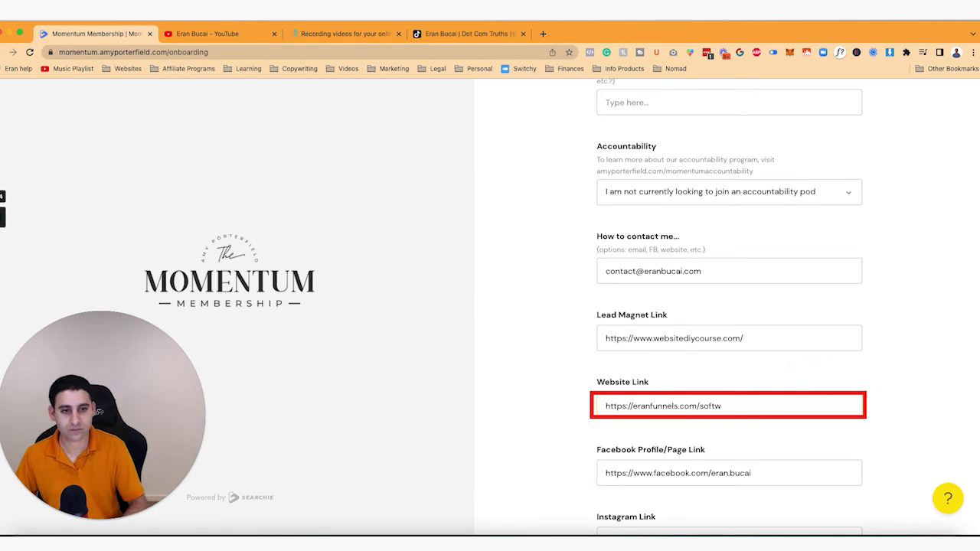
scroll("down", 3)
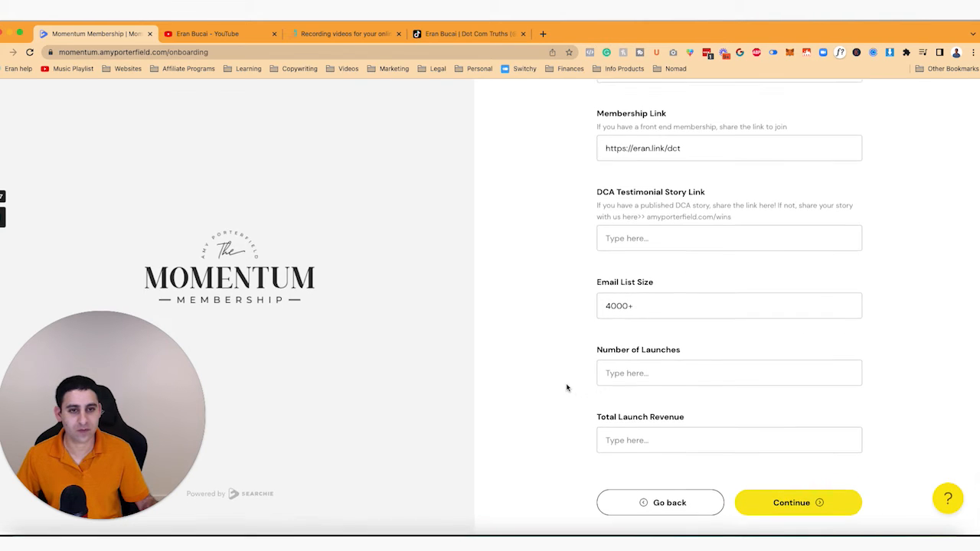
left_click(797, 502)
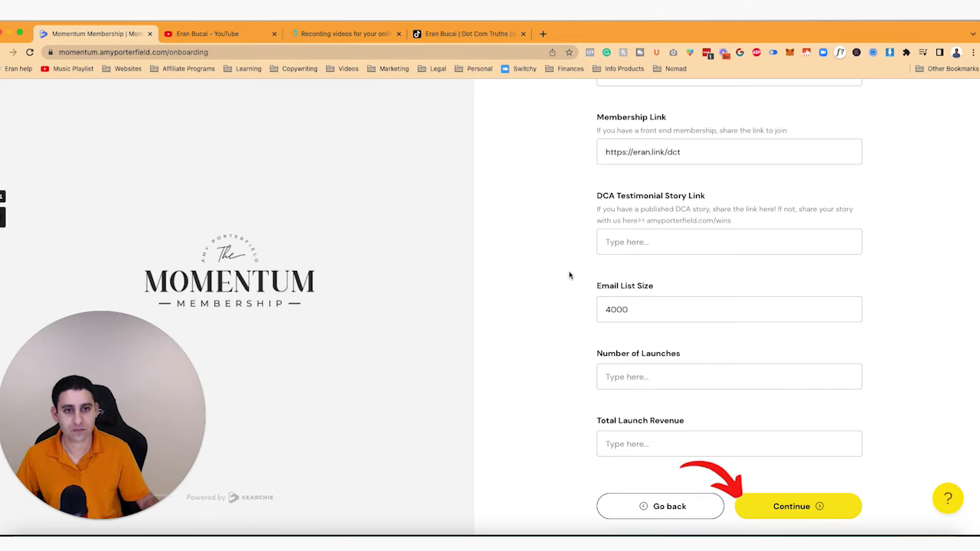
left_click(797, 506)
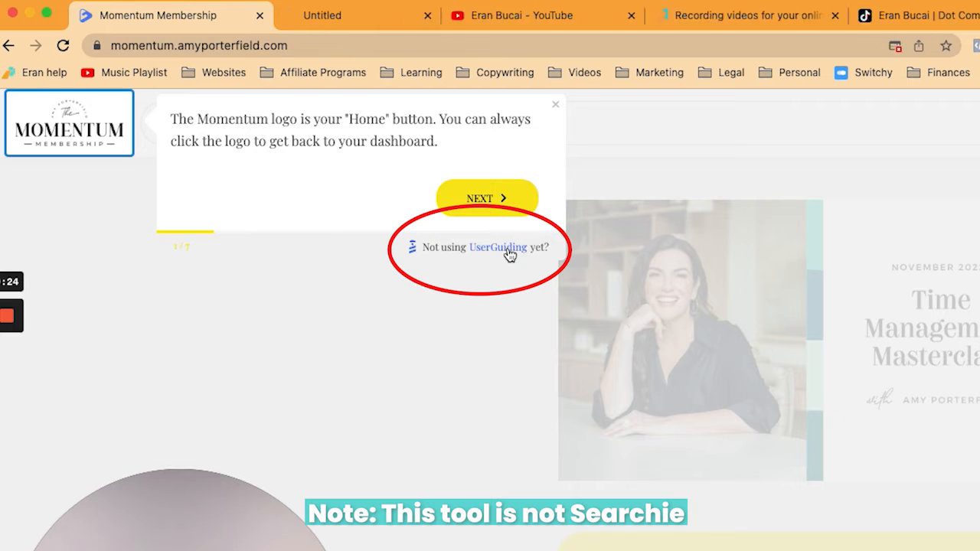
- Visit the UserGuiding site, return, and advance the tour through search, navigation, account and resources
left_click(498, 248)
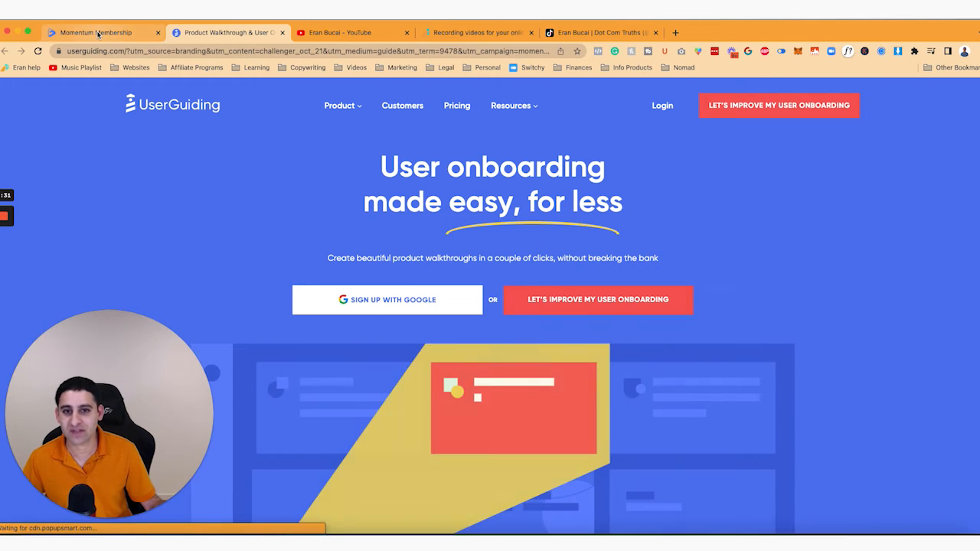
left_click(99, 32)
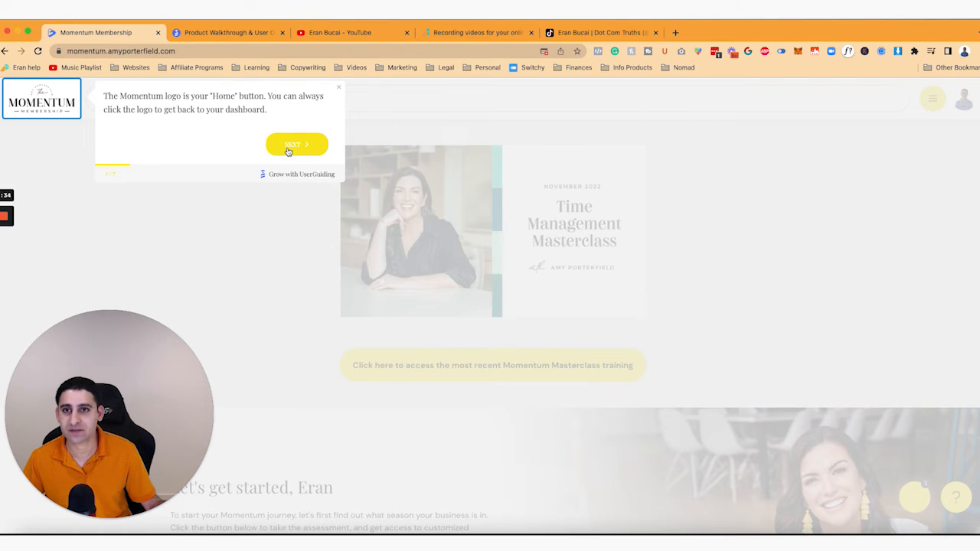
left_click(296, 144)
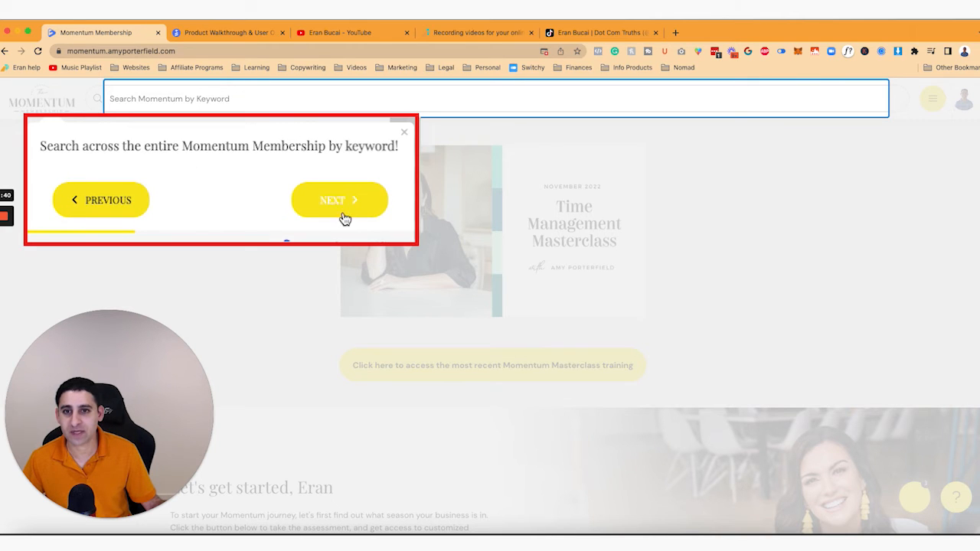
left_click(339, 200)
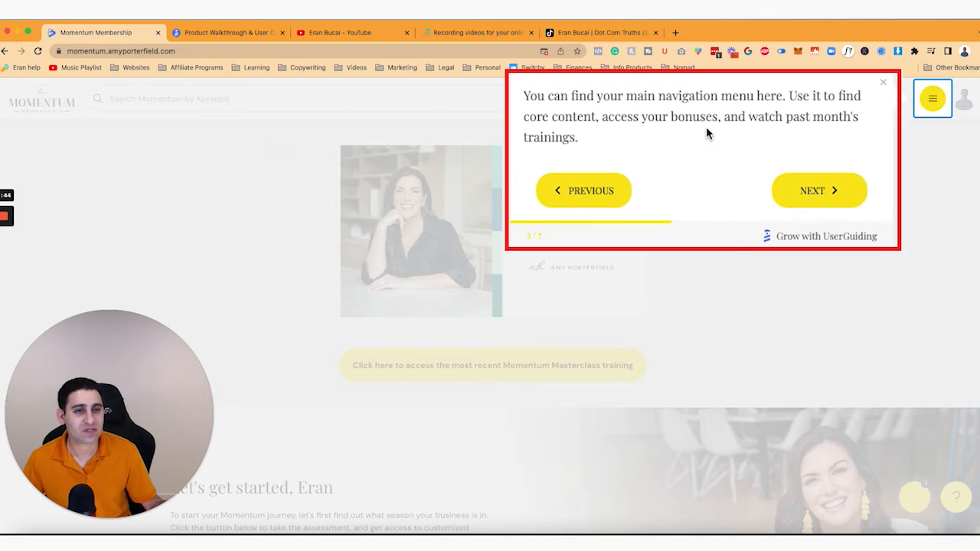
mouse_move(907, 143)
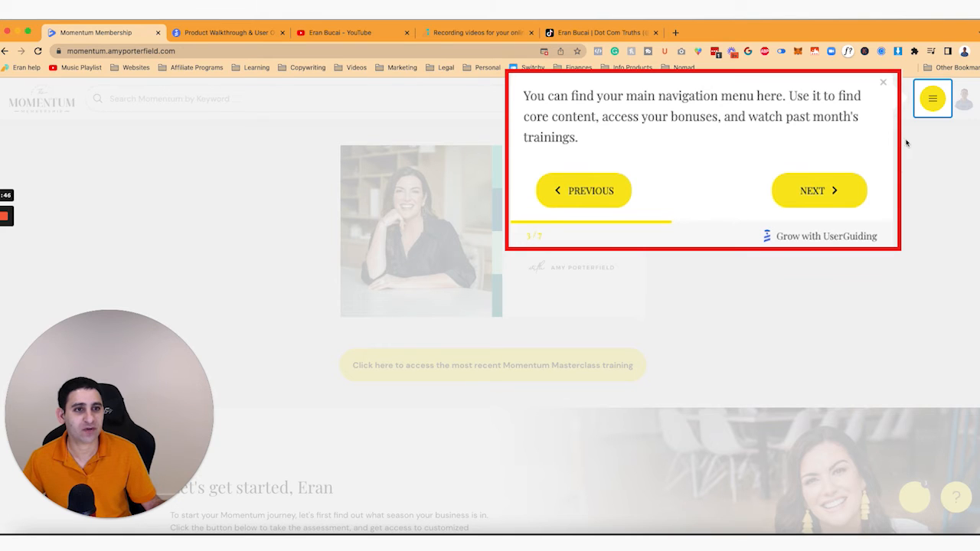
left_click(818, 190)
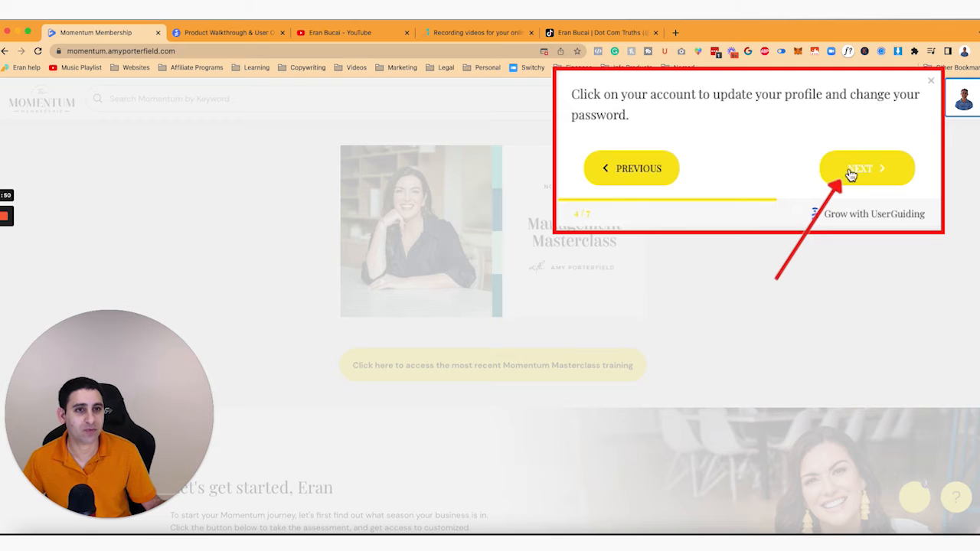
left_click(862, 168)
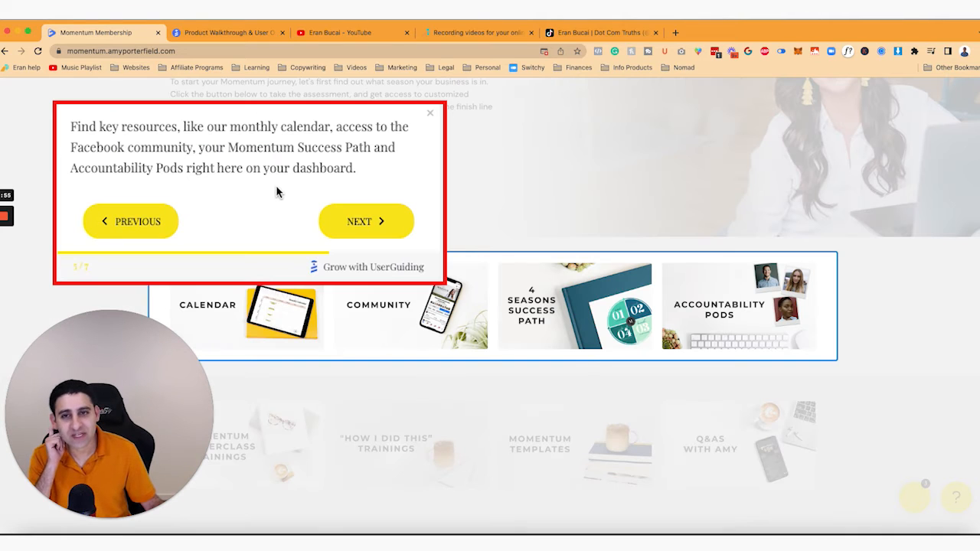
mouse_move(314, 182)
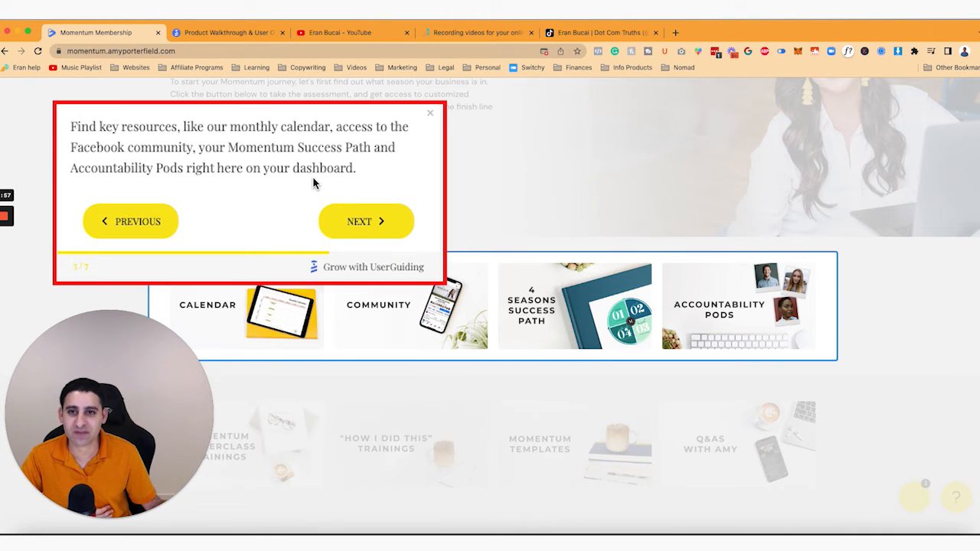
- Close the tour to view the dashboard, then reach the final checklist step and finish
left_click(429, 113)
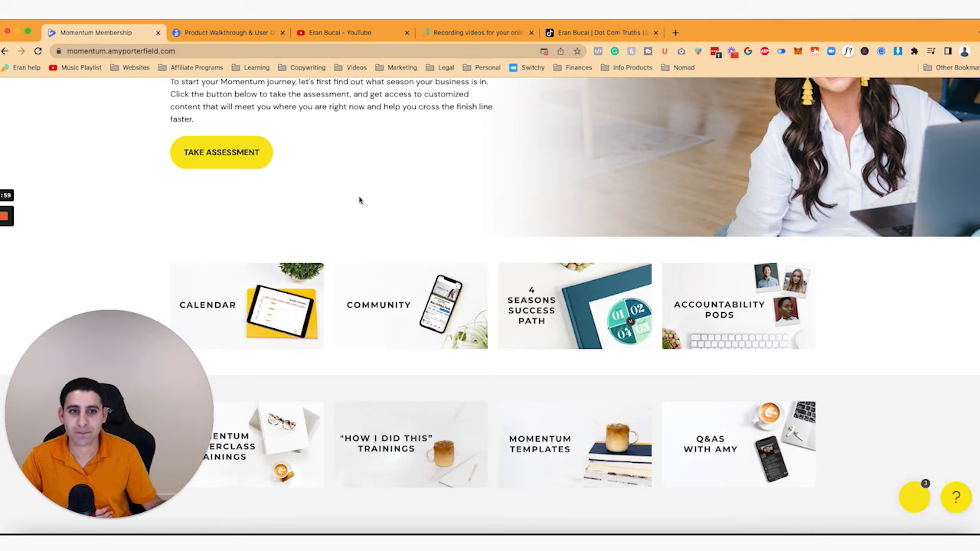
scroll("down", 3)
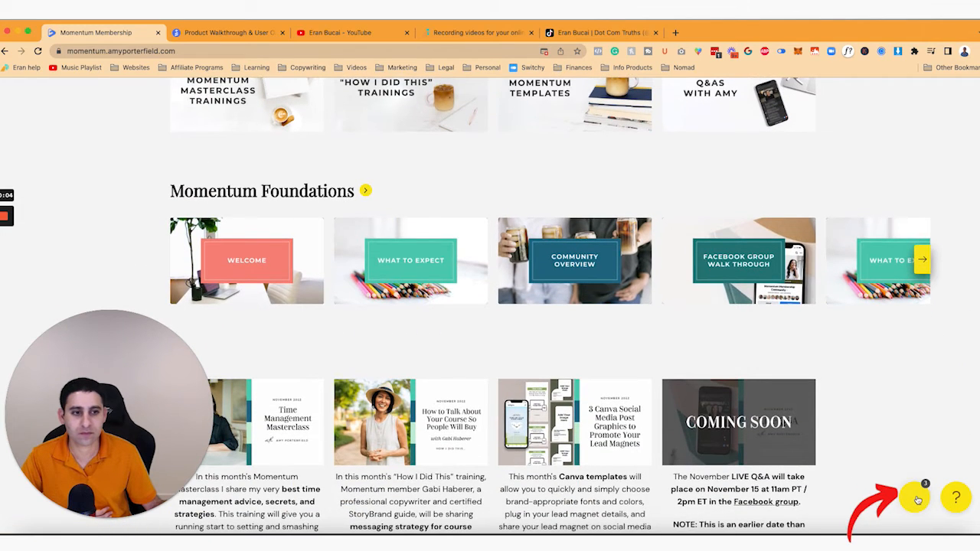
scroll("up", 3)
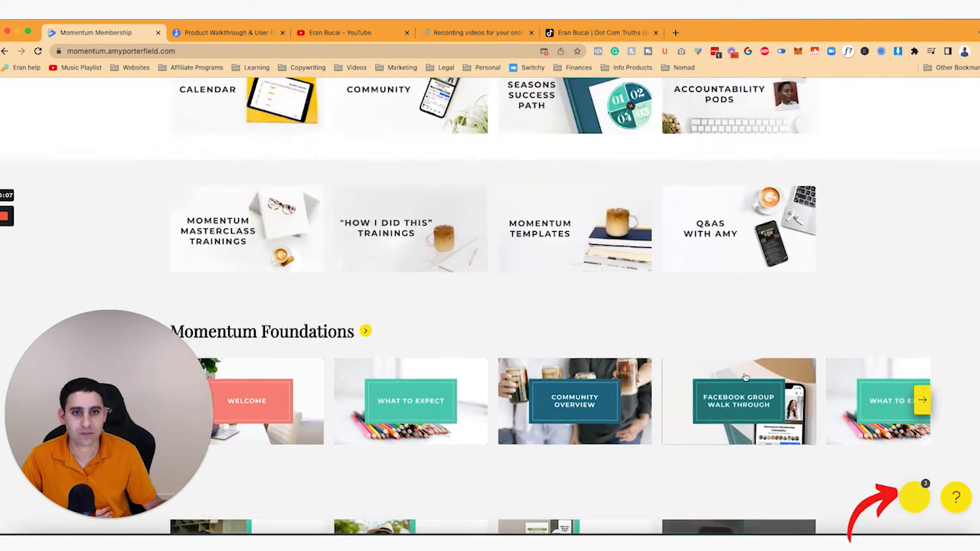
scroll("down", 3)
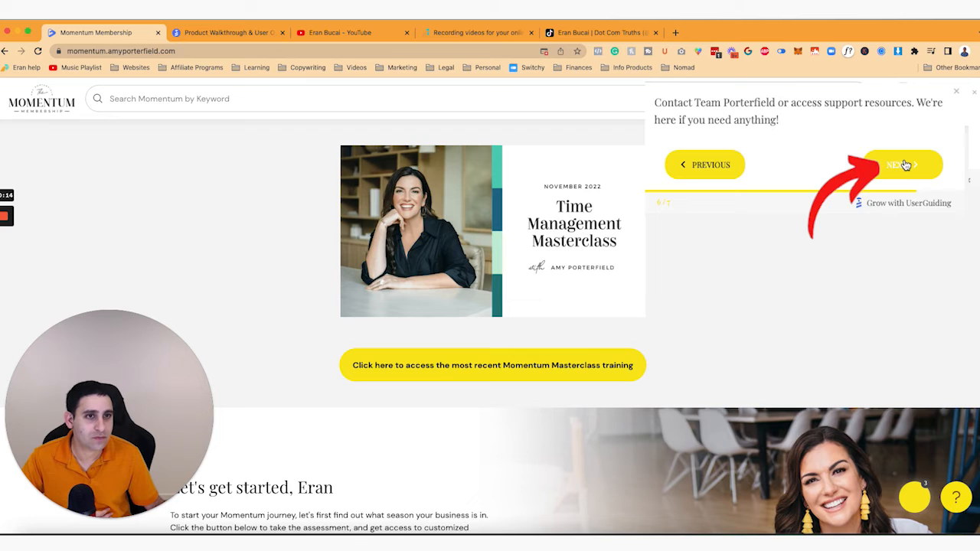
left_click(903, 164)
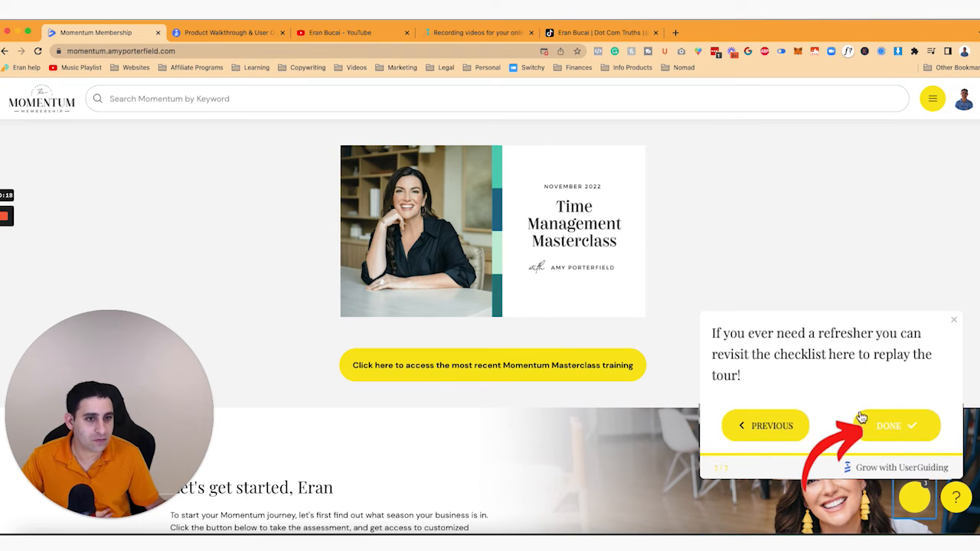
left_click(895, 426)
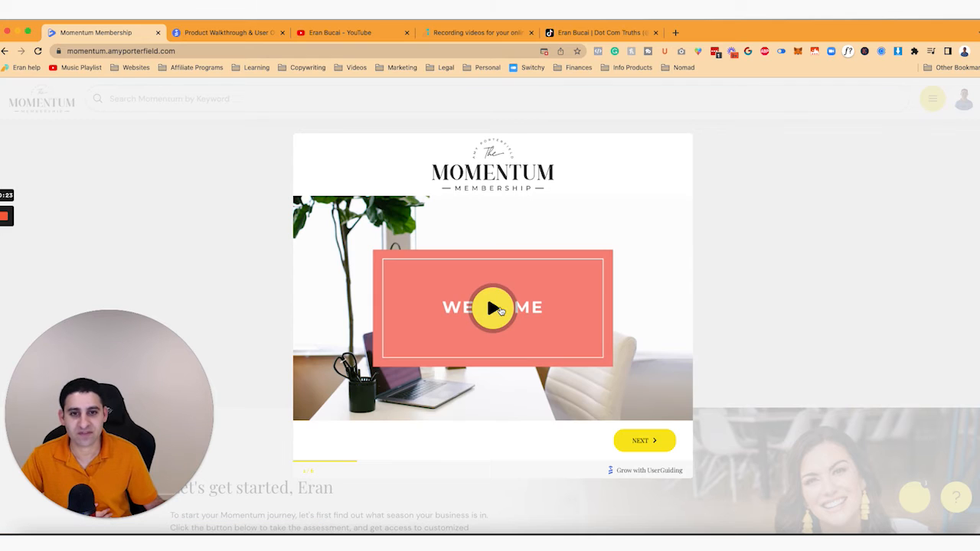
- Play the Welcome video, step past the What to Expect slides, and accept the tour
left_click(492, 307)
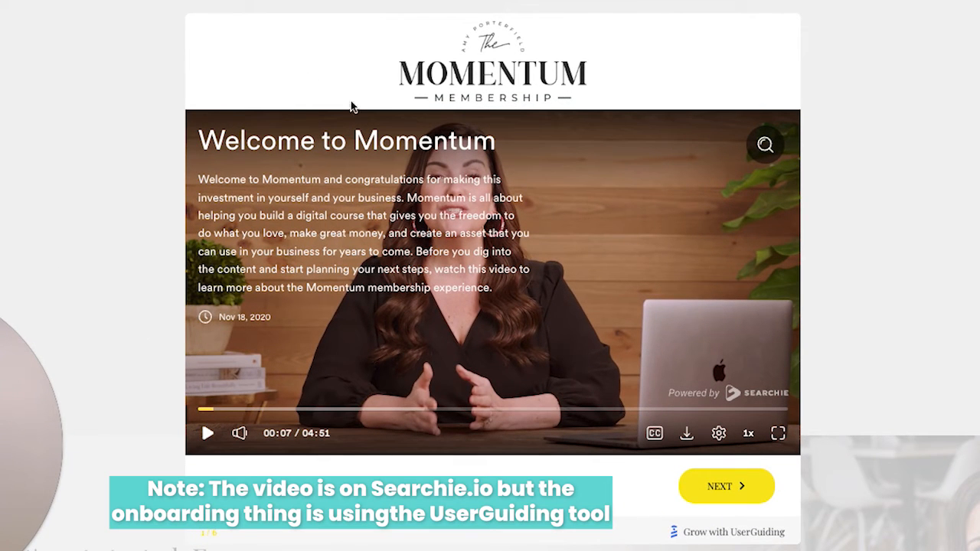
mouse_move(804, 12)
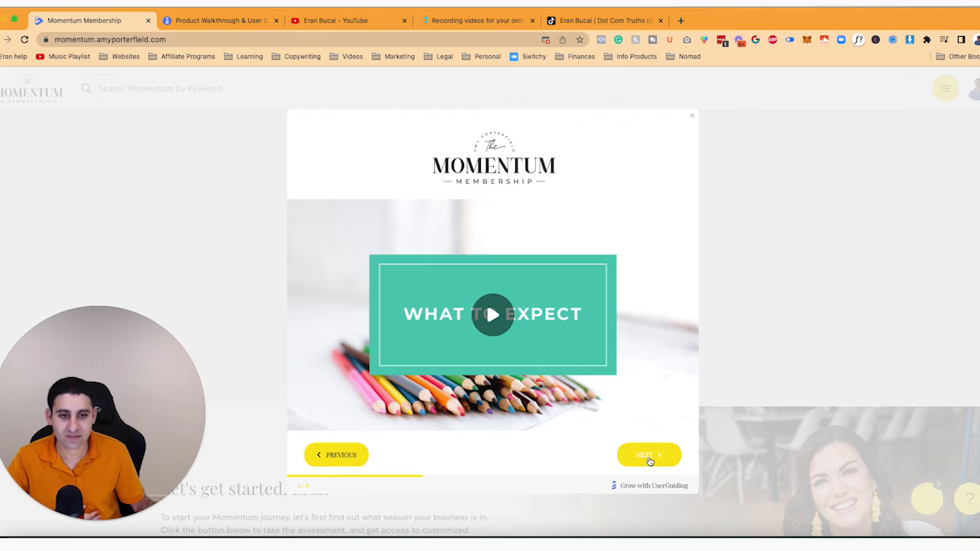
left_click(648, 454)
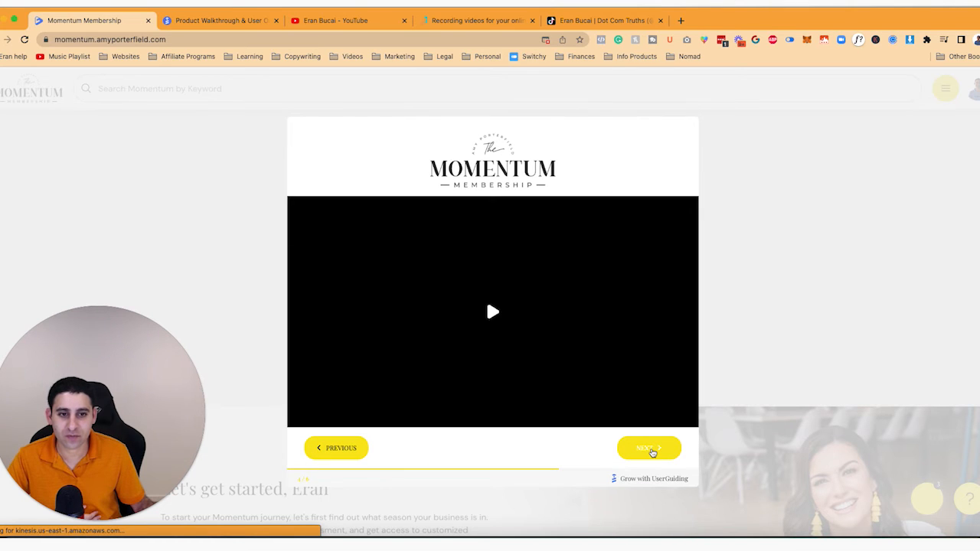
left_click(649, 448)
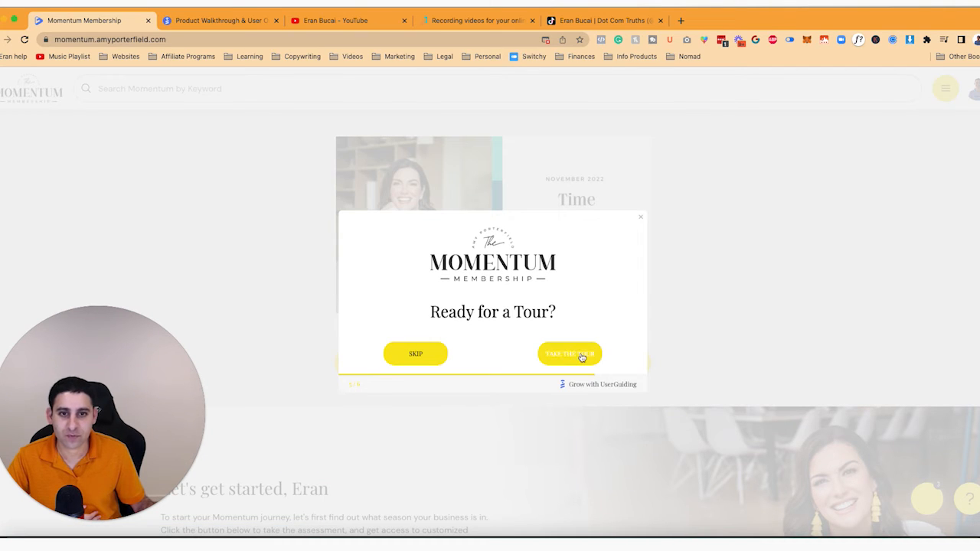
left_click(569, 353)
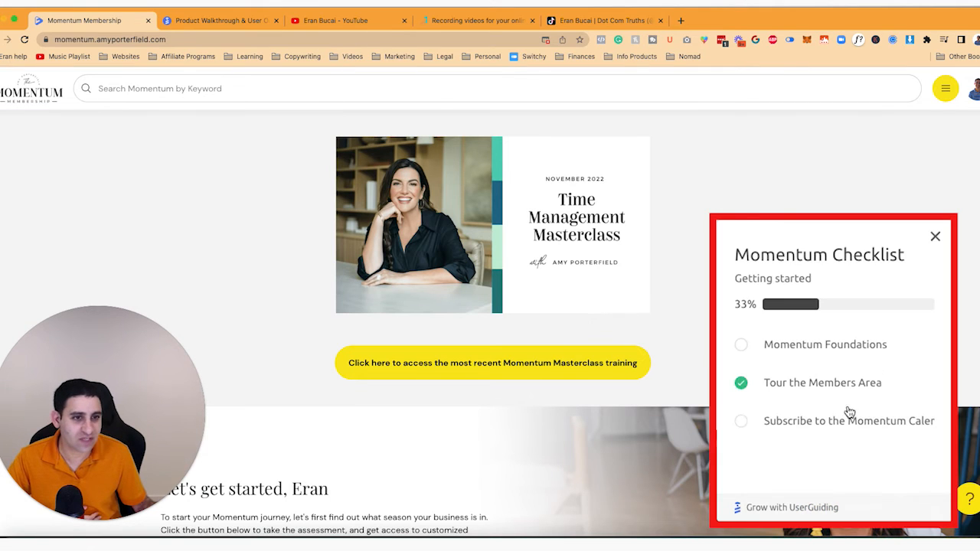
mouse_move(914, 225)
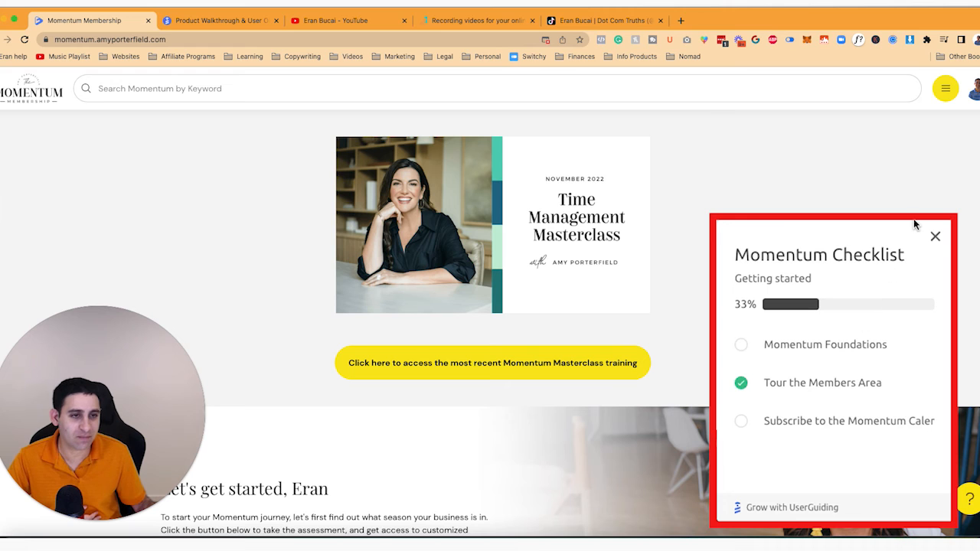
mouse_move(935, 239)
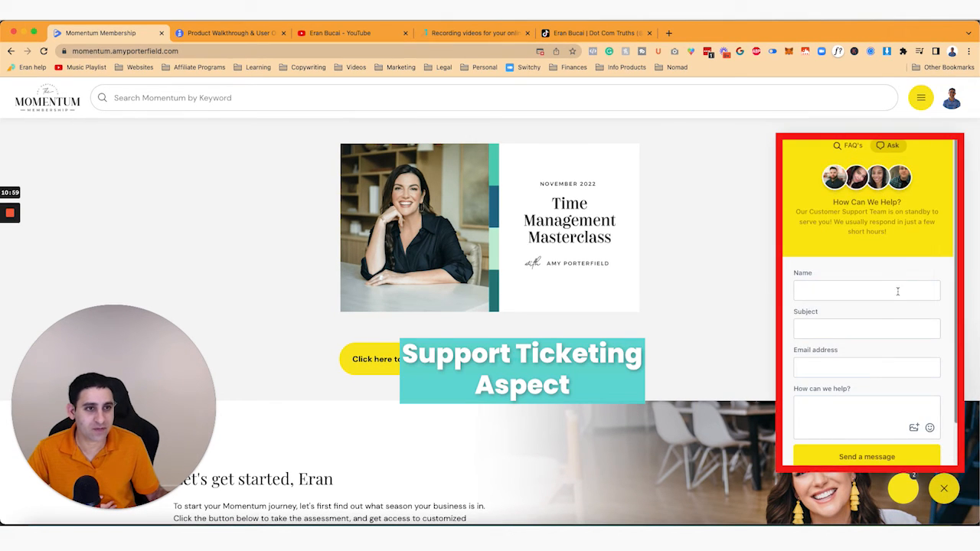
- Dismiss the support form and scroll through the resource tiles and Momentum Foundations videos
left_click(944, 489)
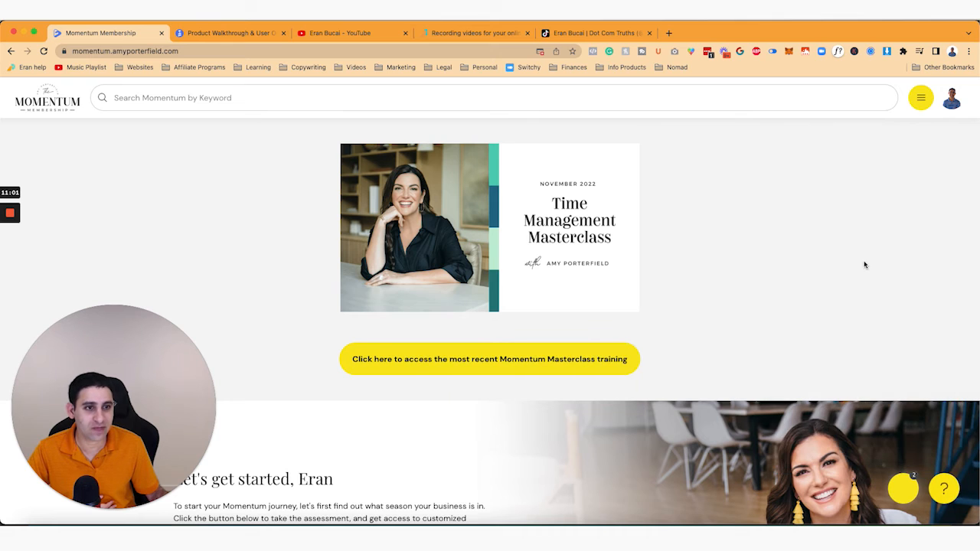
scroll("down", 3)
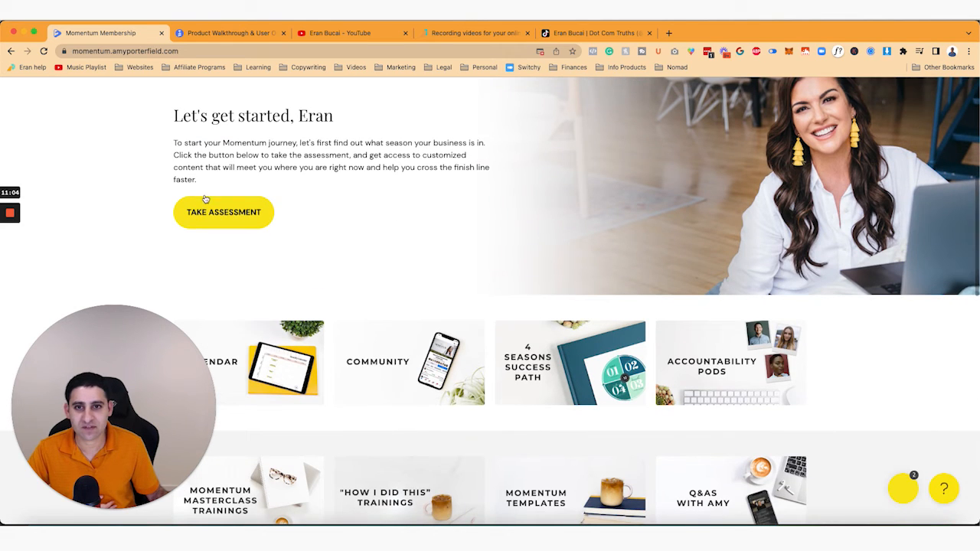
scroll("down", 3)
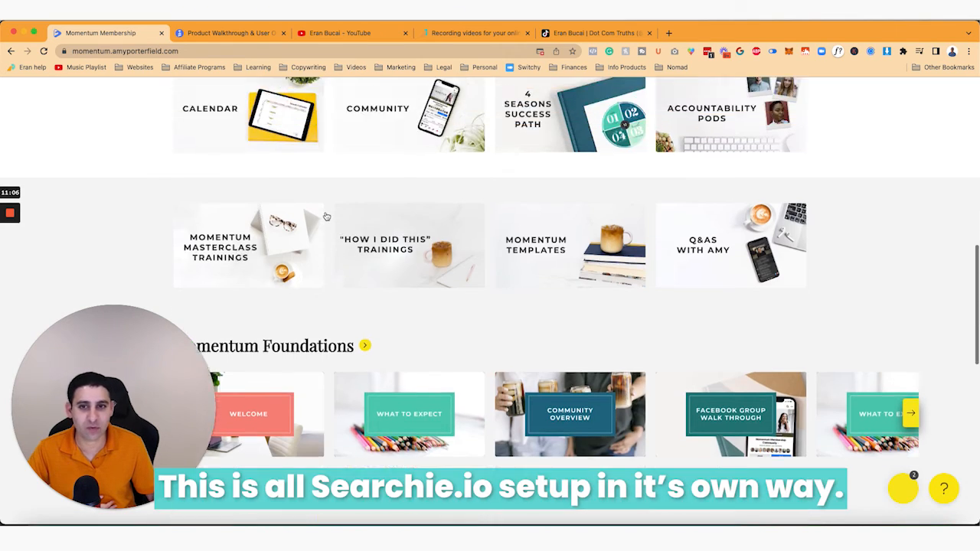
scroll("down", 3)
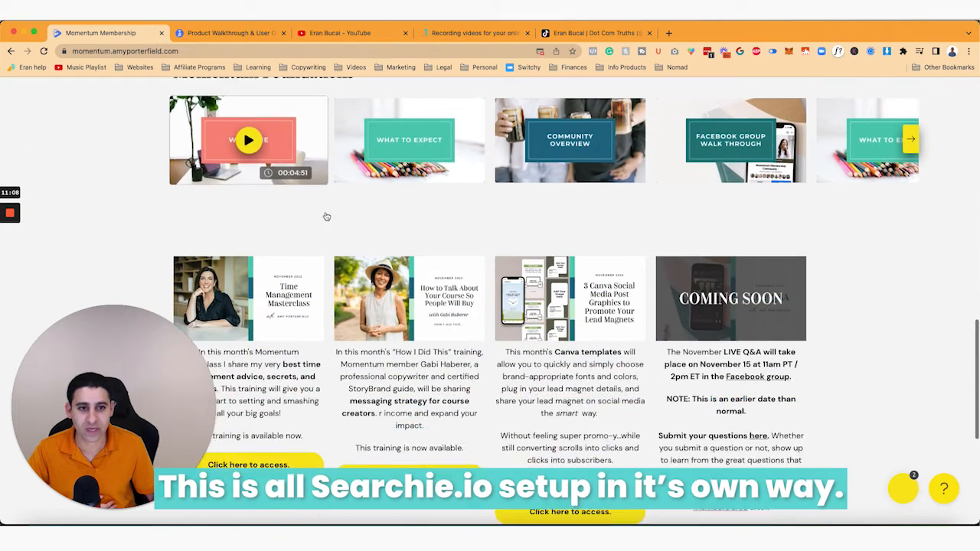
scroll("down", 3)
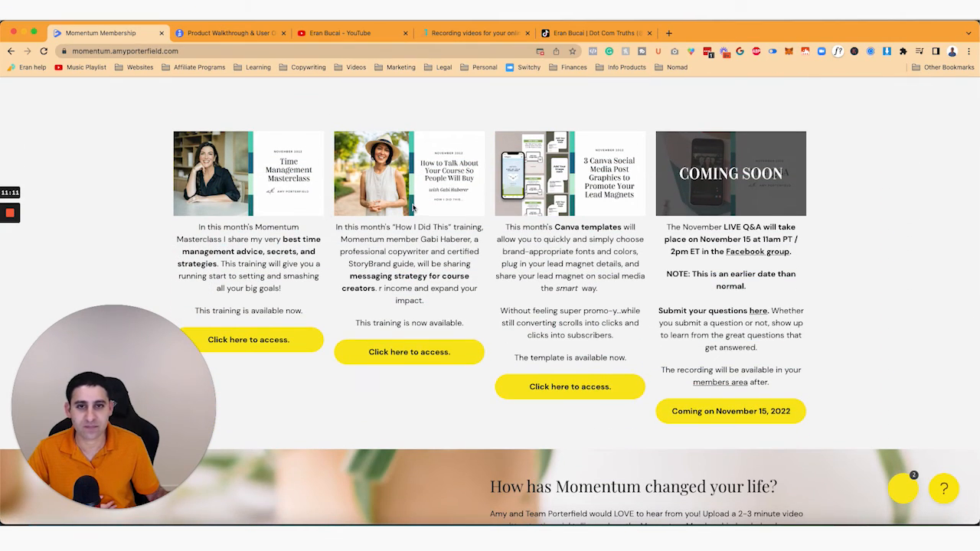
scroll("down", 3)
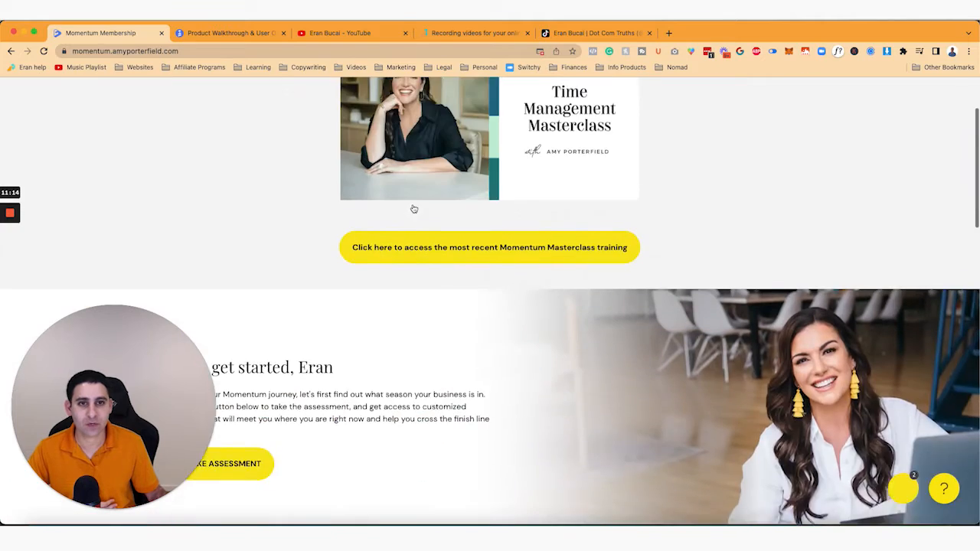
scroll("down", 3)
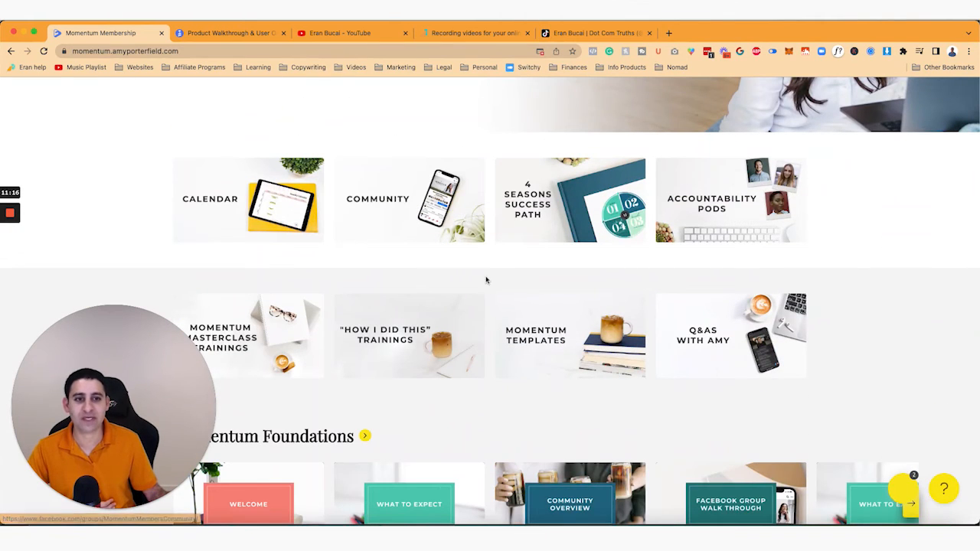
mouse_move(779, 342)
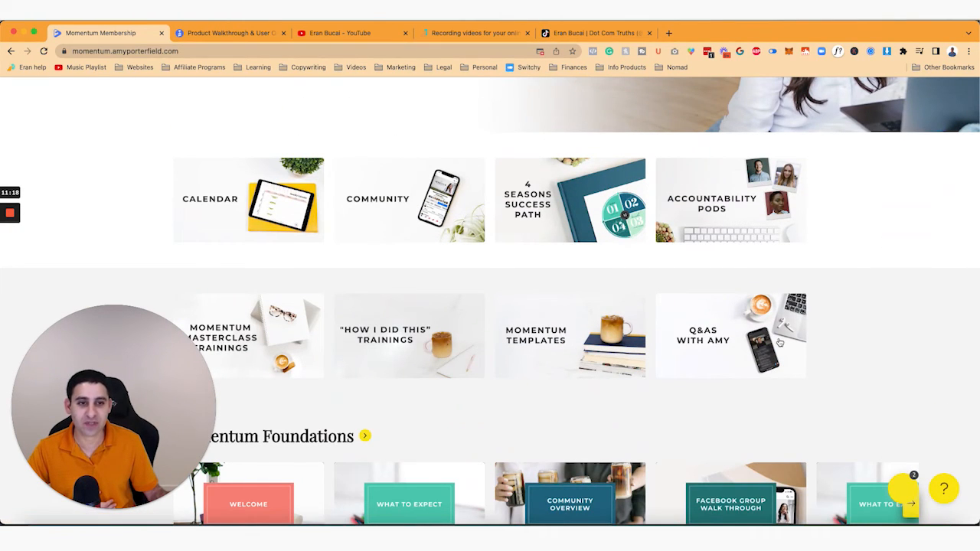
left_click(730, 335)
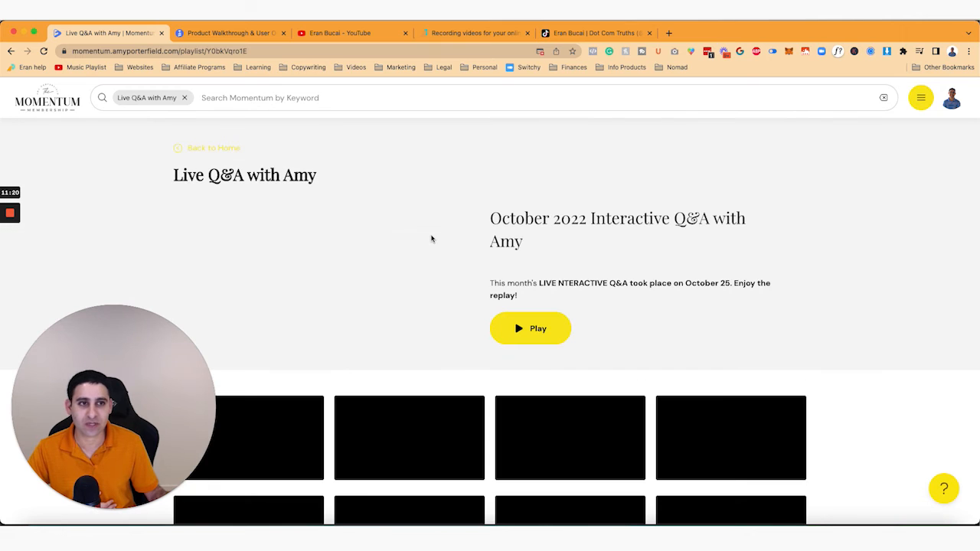
scroll("down", 3)
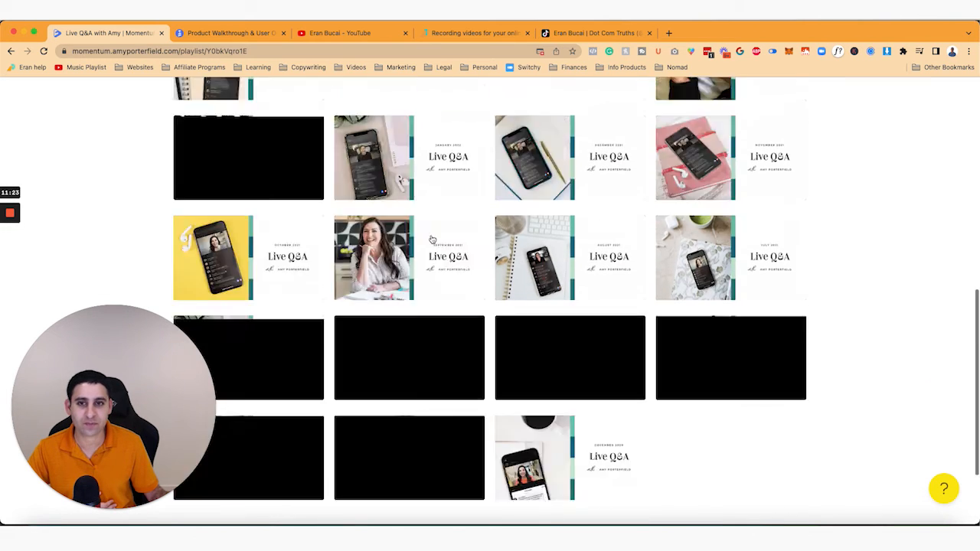
left_click(11, 51)
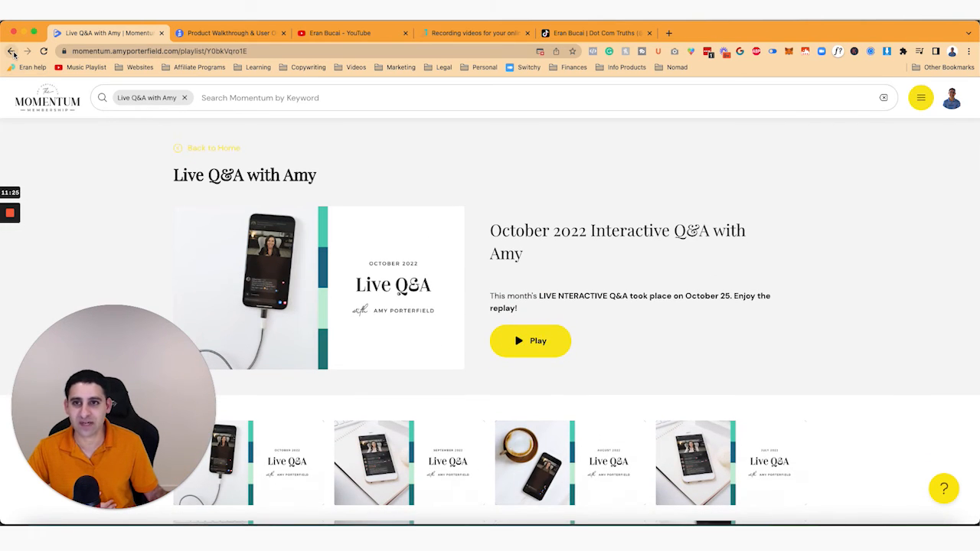
left_click(12, 50)
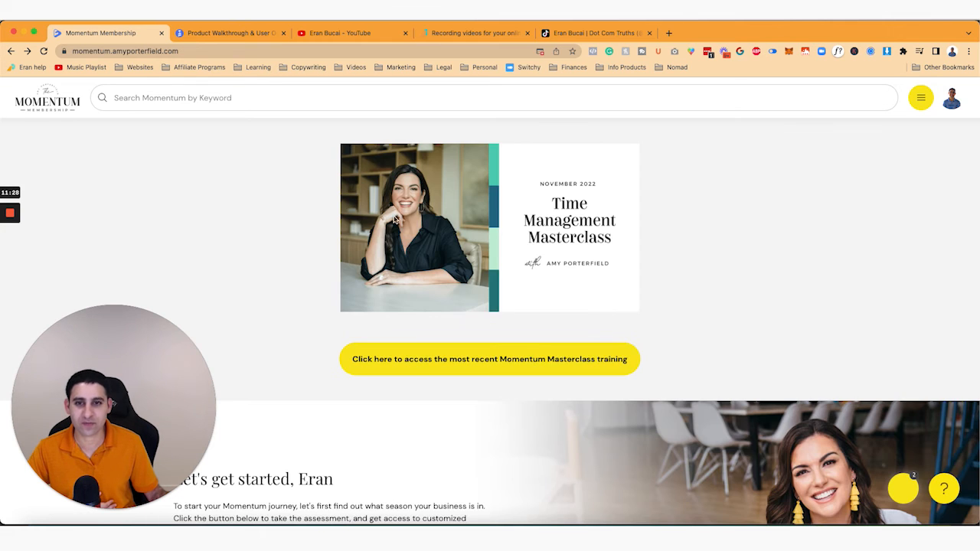
scroll("down", 3)
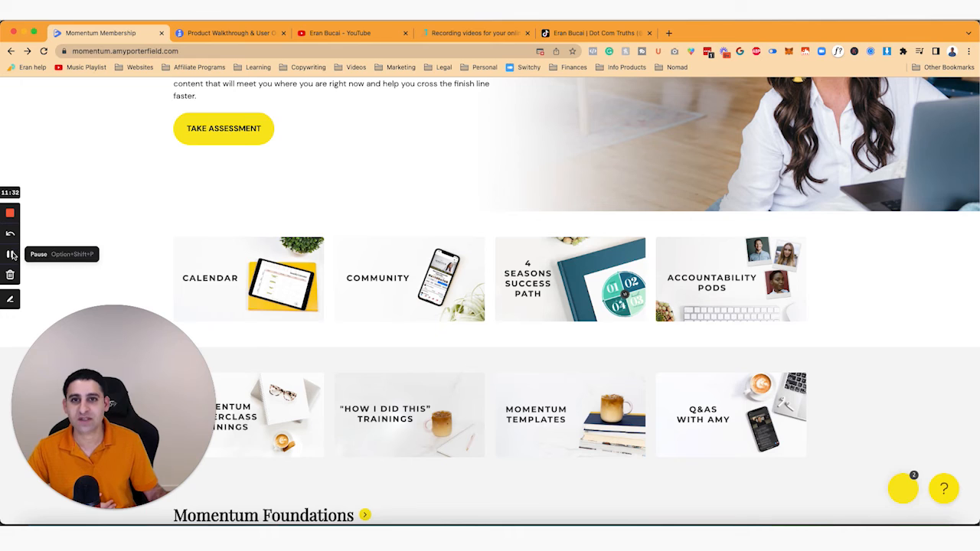
mouse_move(35, 244)
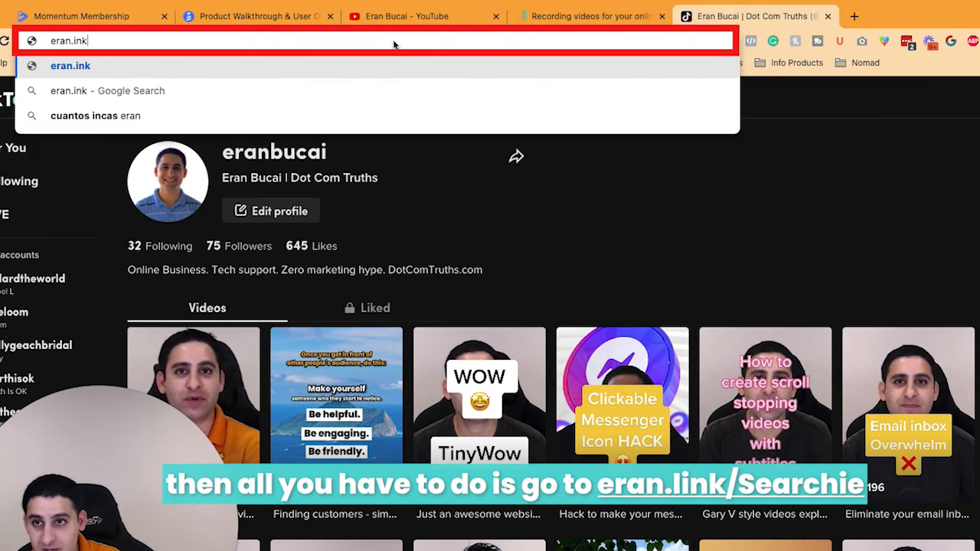
- Finish typing 'eran.ink/searchie' into the address bar on the TikTok tab
type("/searchie")
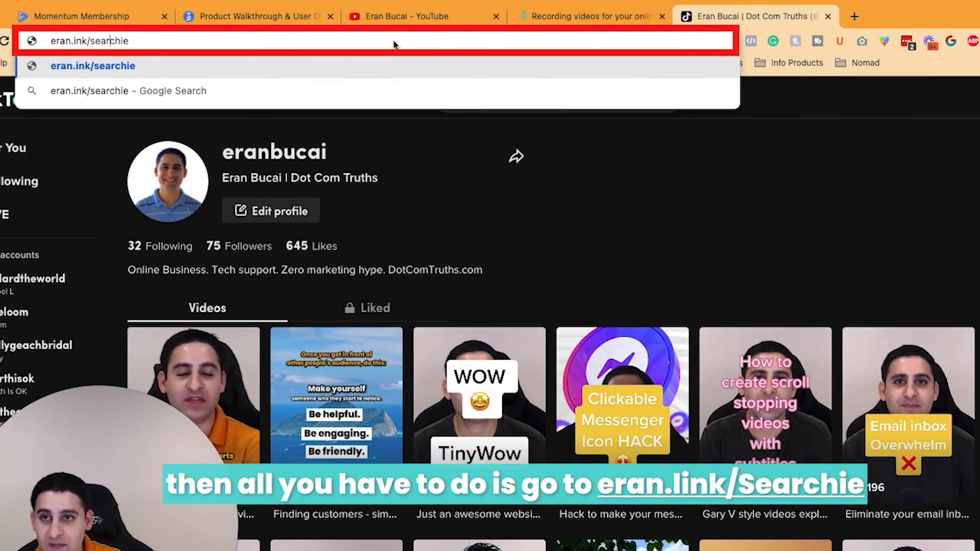